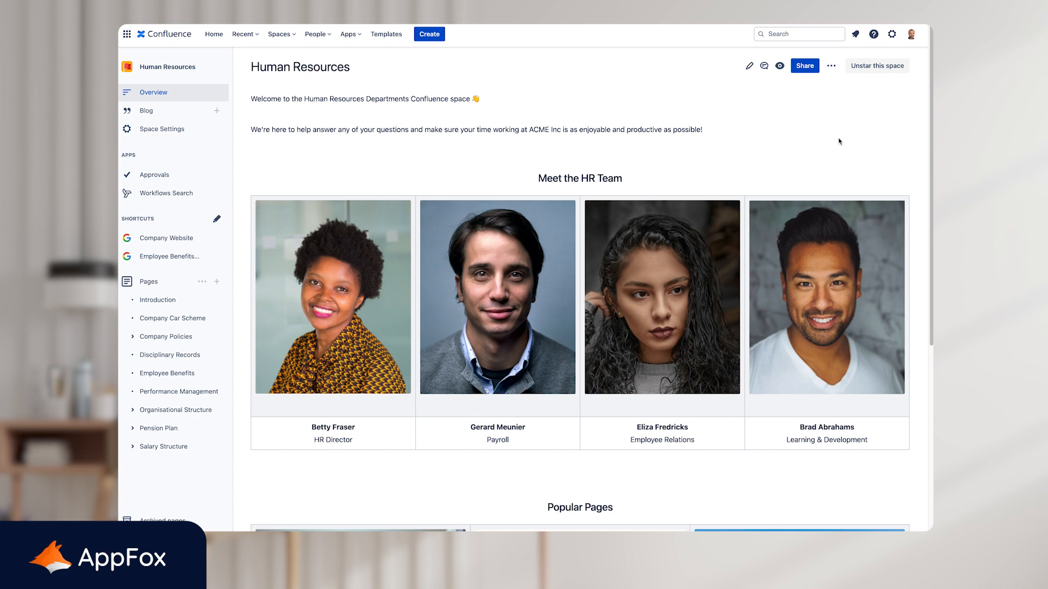
pyautogui.moveTo(847, 125)
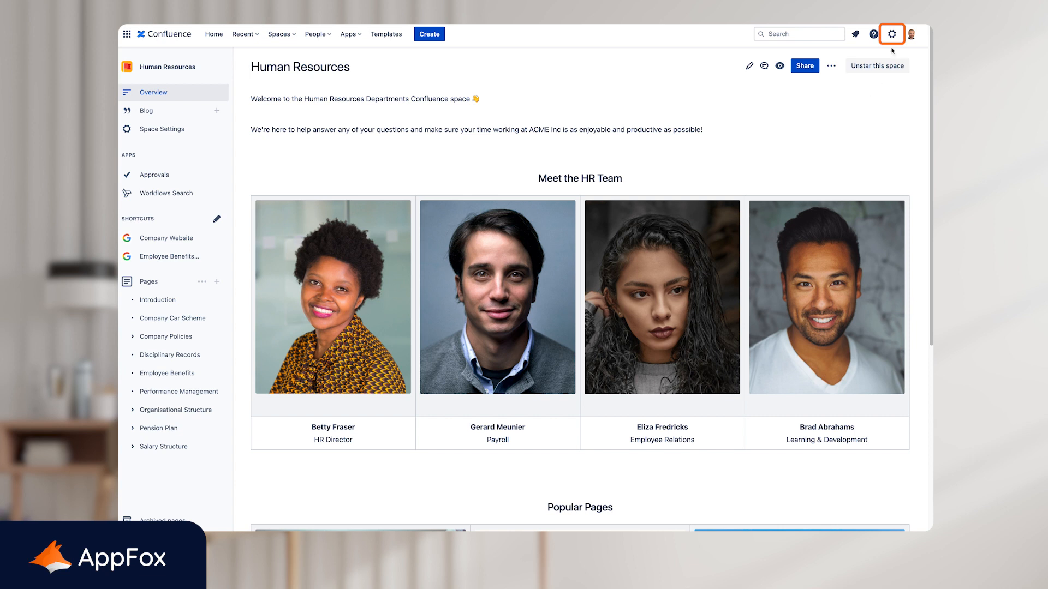
# - Open Confluence site administration from the top navigation gear
pyautogui.click(892, 34)
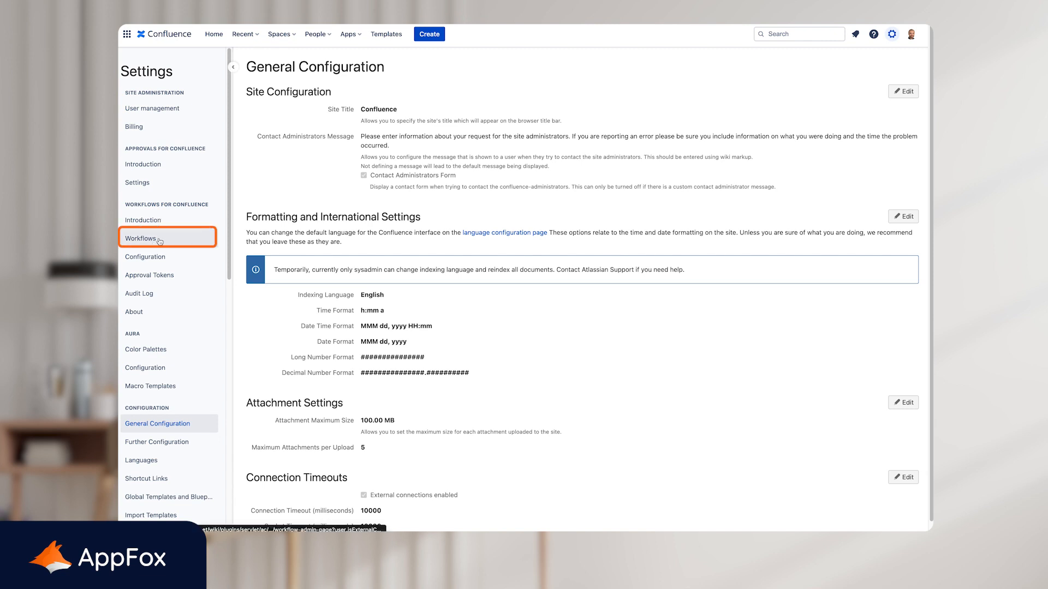
# - Open the Workflows list under Workflows for Confluence in the settings sidebar
pyautogui.click(141, 239)
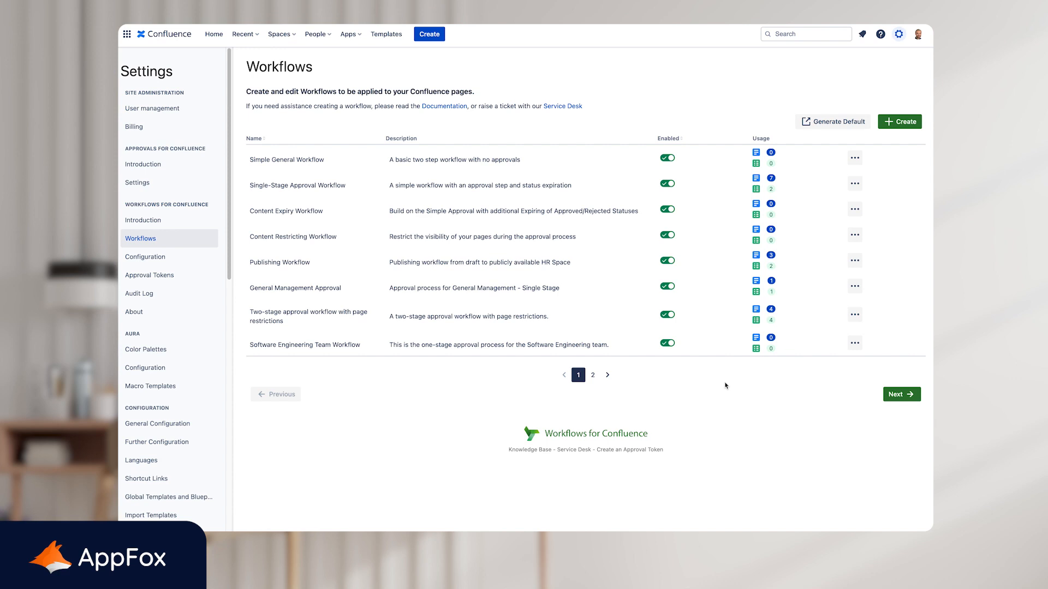
pyautogui.moveTo(796, 270)
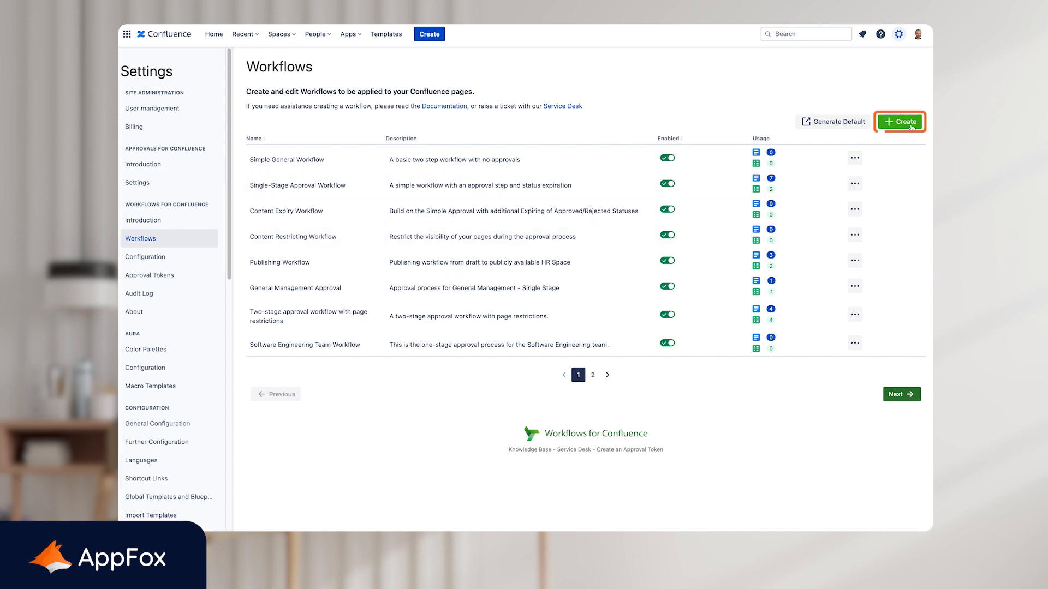
# - Create workflow 'Multi-stage Approval Workflow' with description starting 'This is a multi'
pyautogui.click(898, 121)
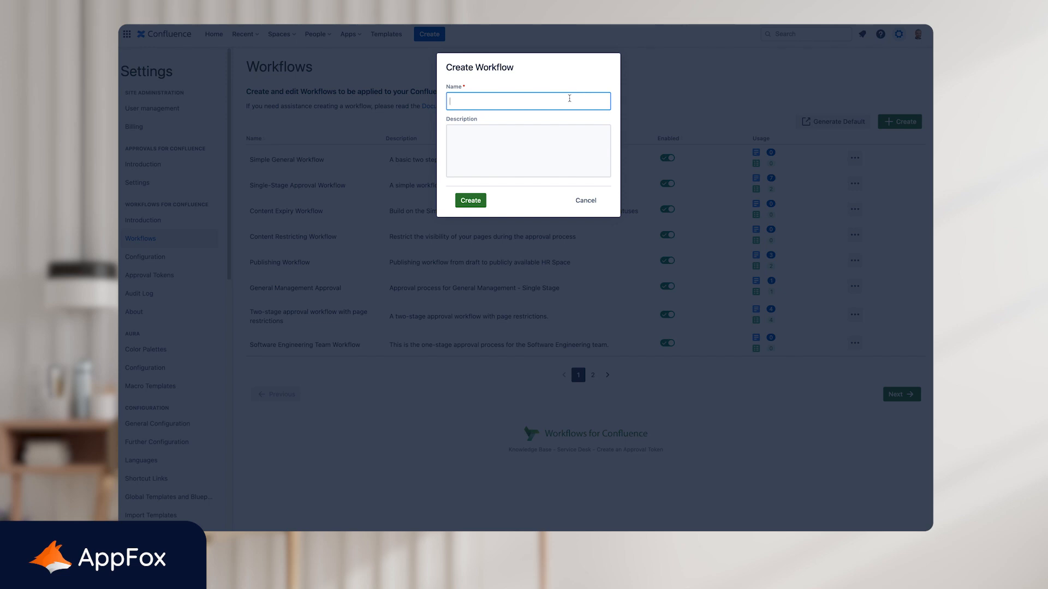
pyautogui.write('Multi-stage Approval Workflow')
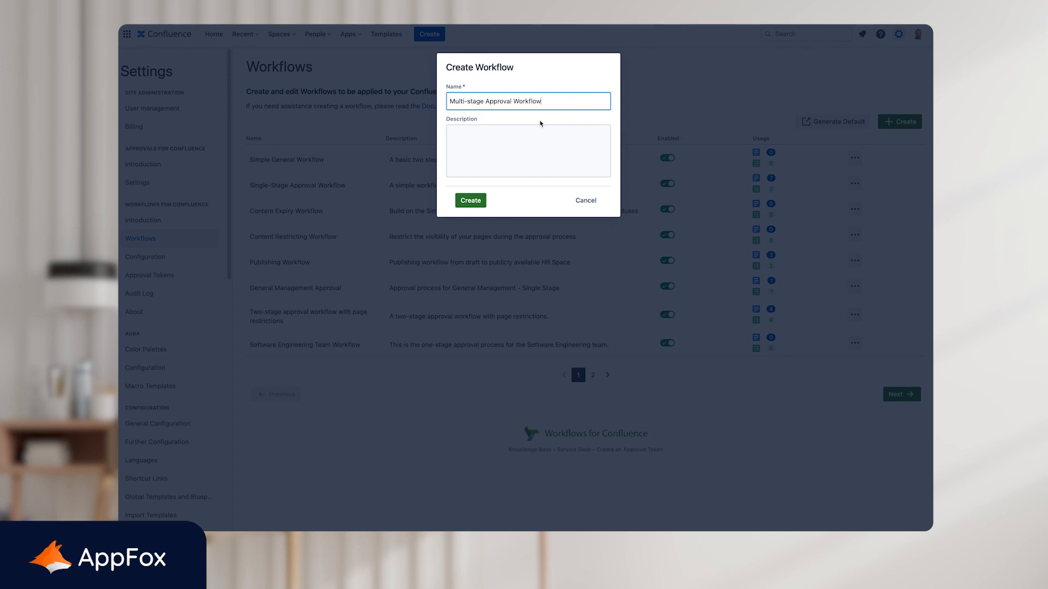
pyautogui.write('This is a multi-stage approval workflow.')
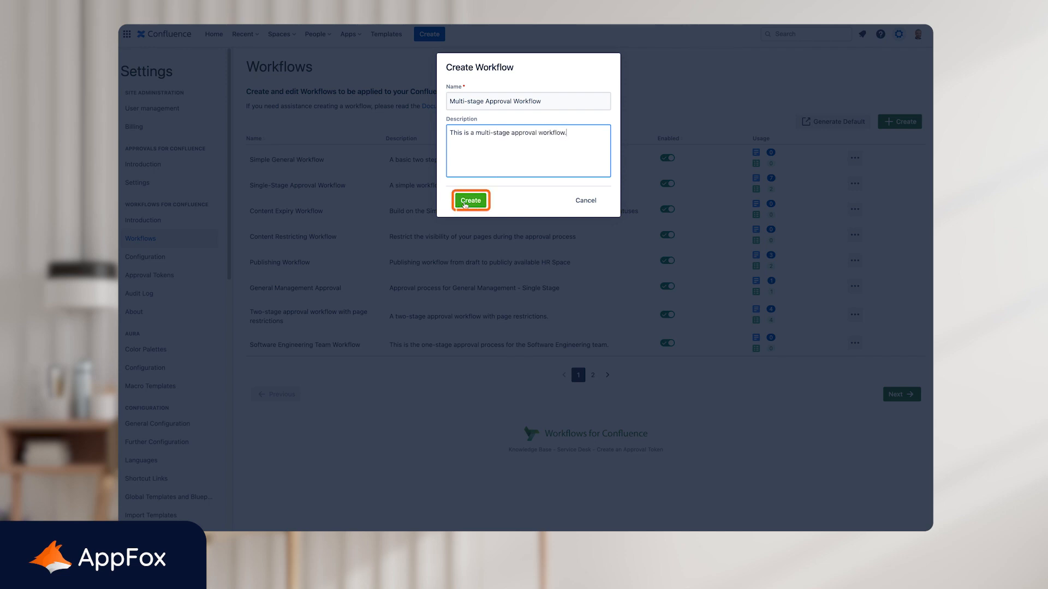
pyautogui.click(470, 201)
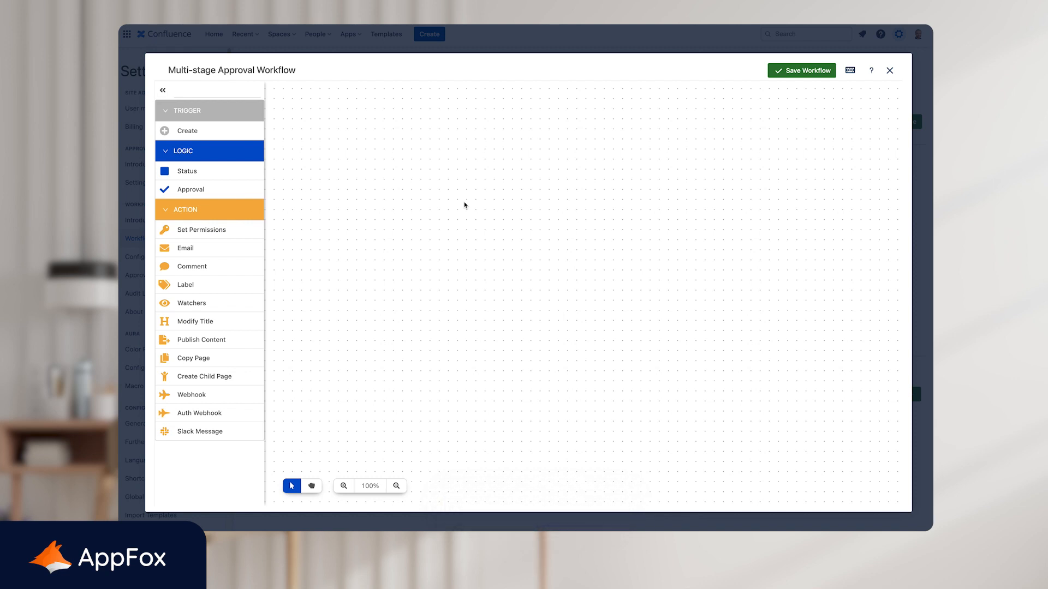
pyautogui.moveTo(259, 136)
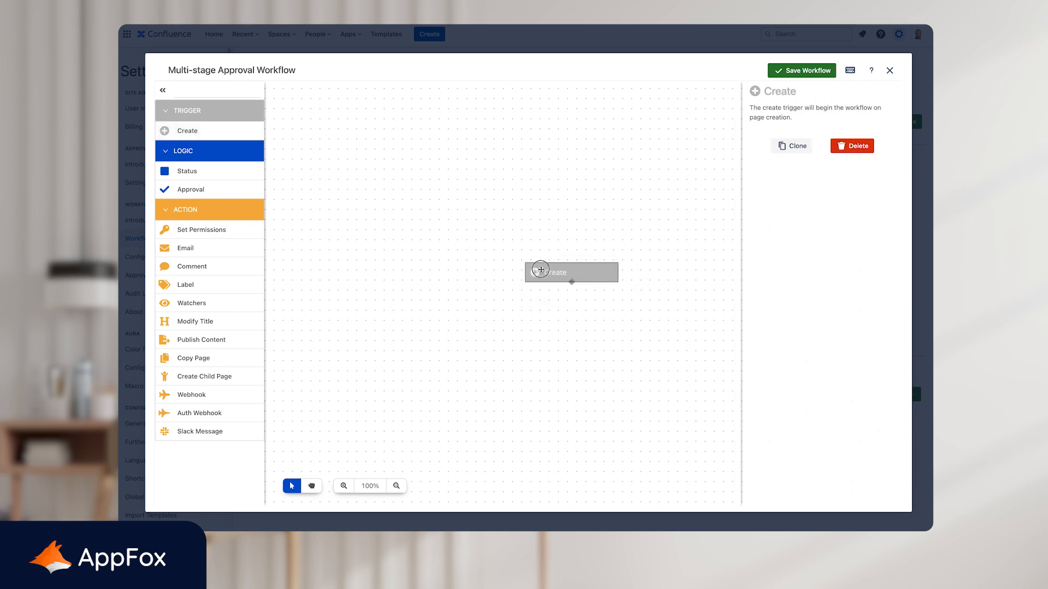
# - Add a status named Draft directly below the Create trigger
pyautogui.moveTo(571, 272); pyautogui.dragTo(475, 135)
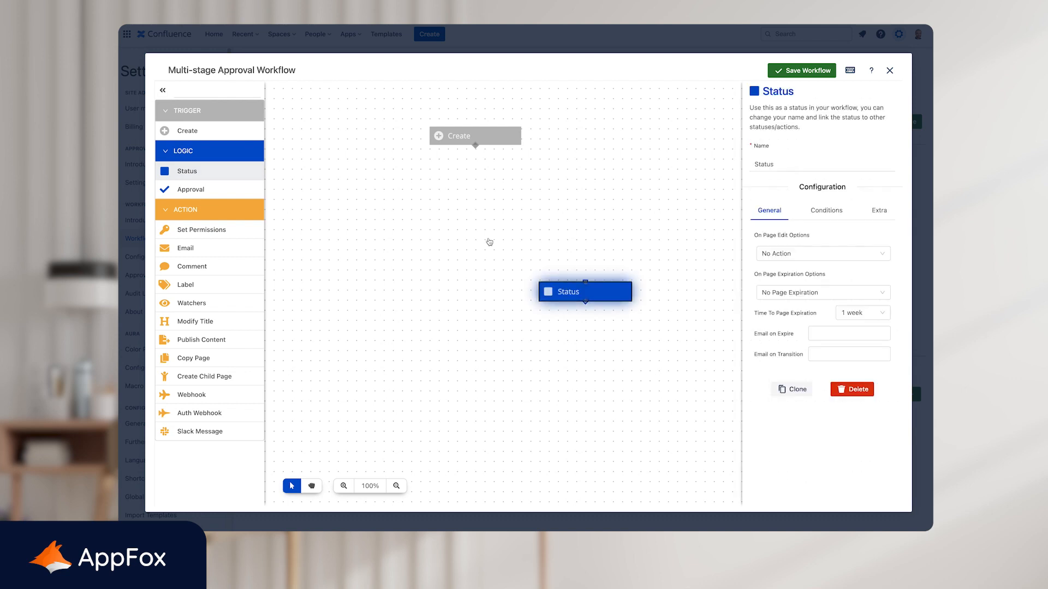
pyautogui.moveTo(585, 292); pyautogui.dragTo(474, 181)
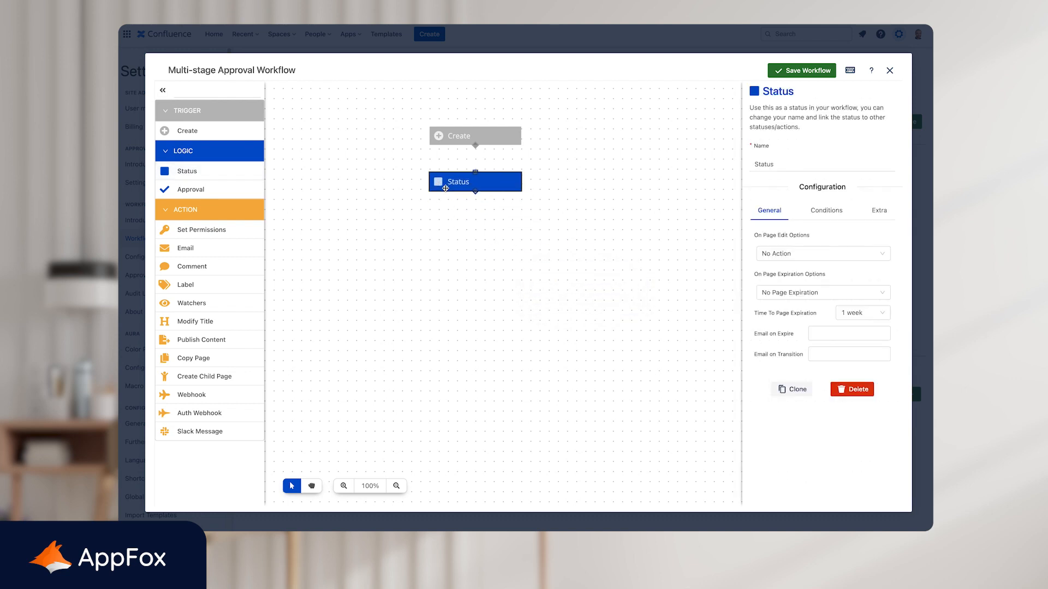
pyautogui.moveTo(867, 199)
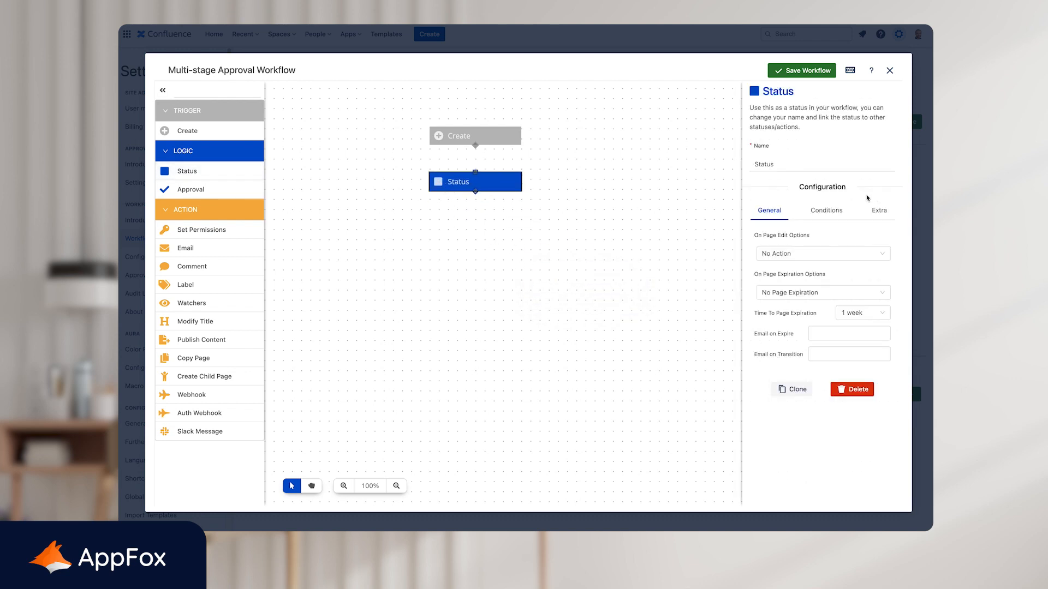
pyautogui.write('Draft')
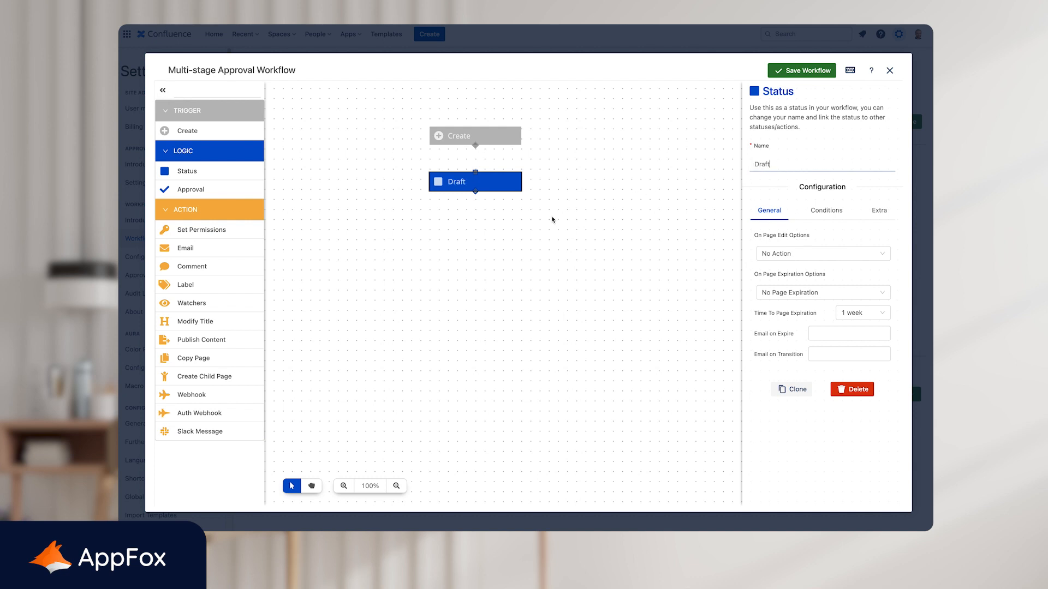
pyautogui.click(541, 224)
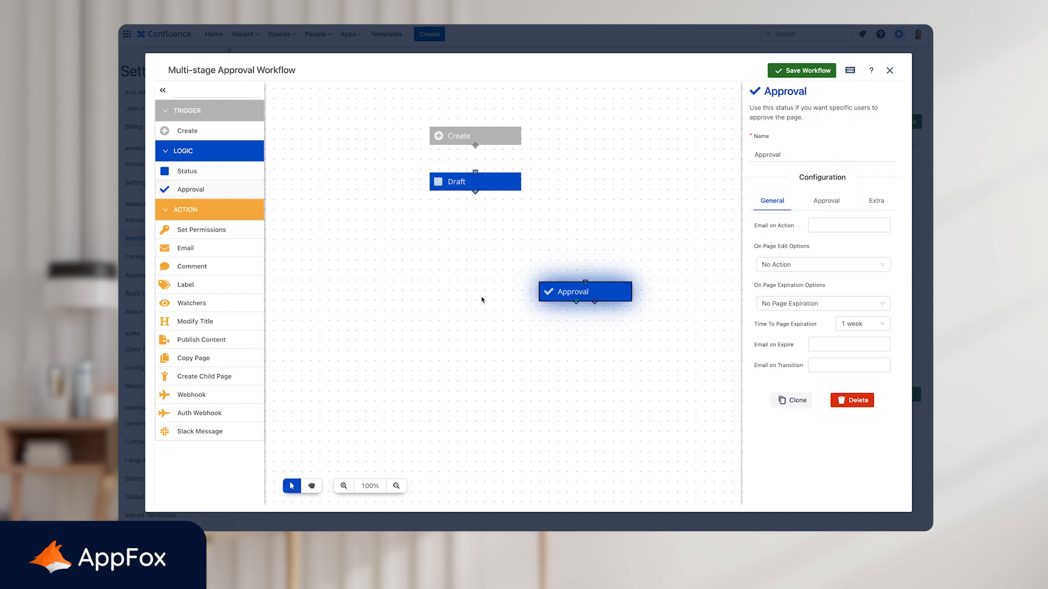
# - Add an approval step beneath Draft and name it Line Manager Review
pyautogui.moveTo(584, 291); pyautogui.dragTo(475, 232)
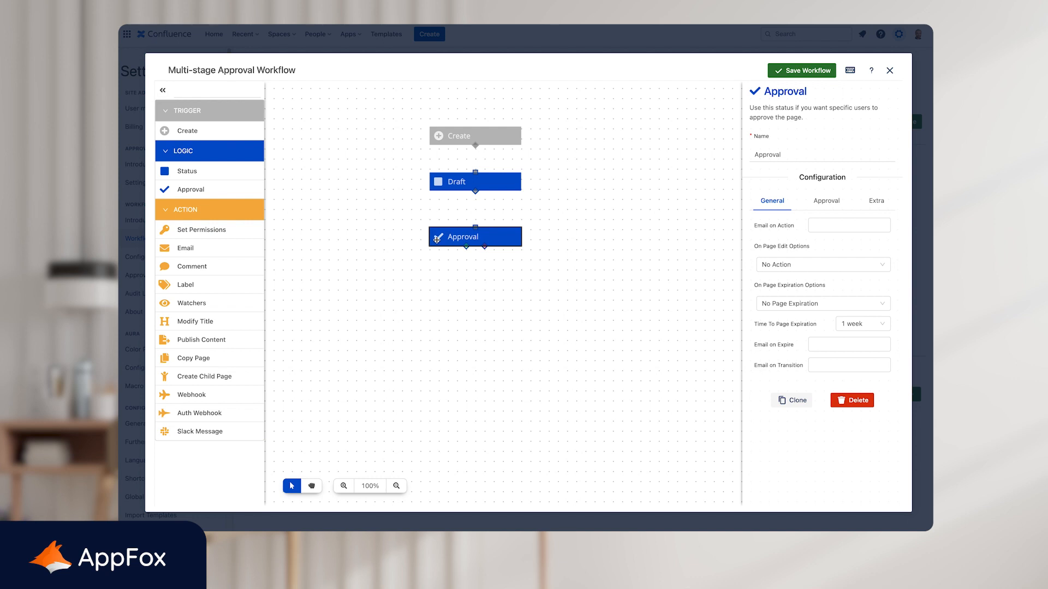
pyautogui.click(821, 154)
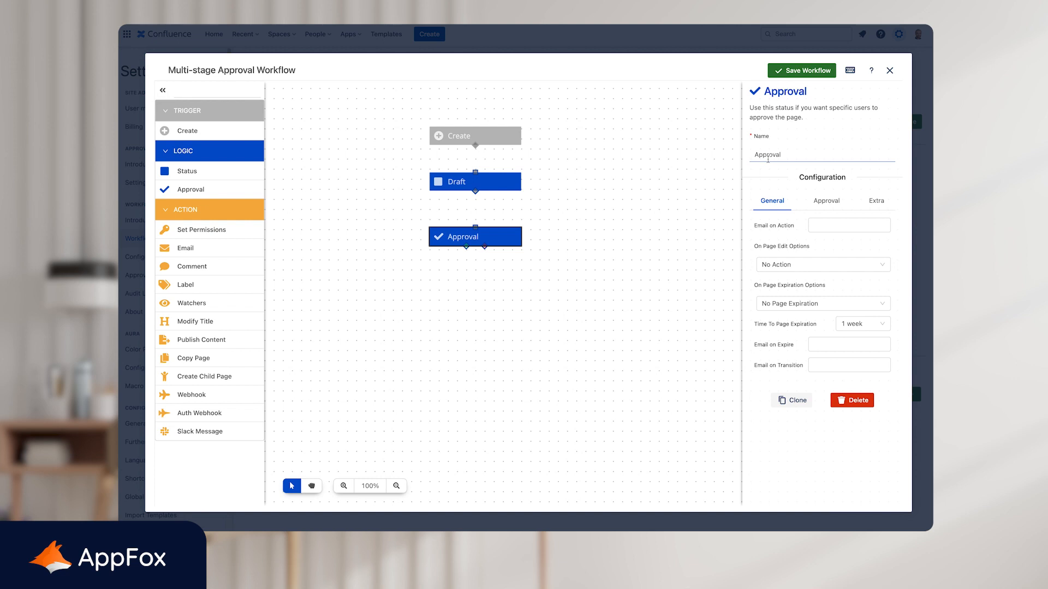
pyautogui.write('Line Ma')
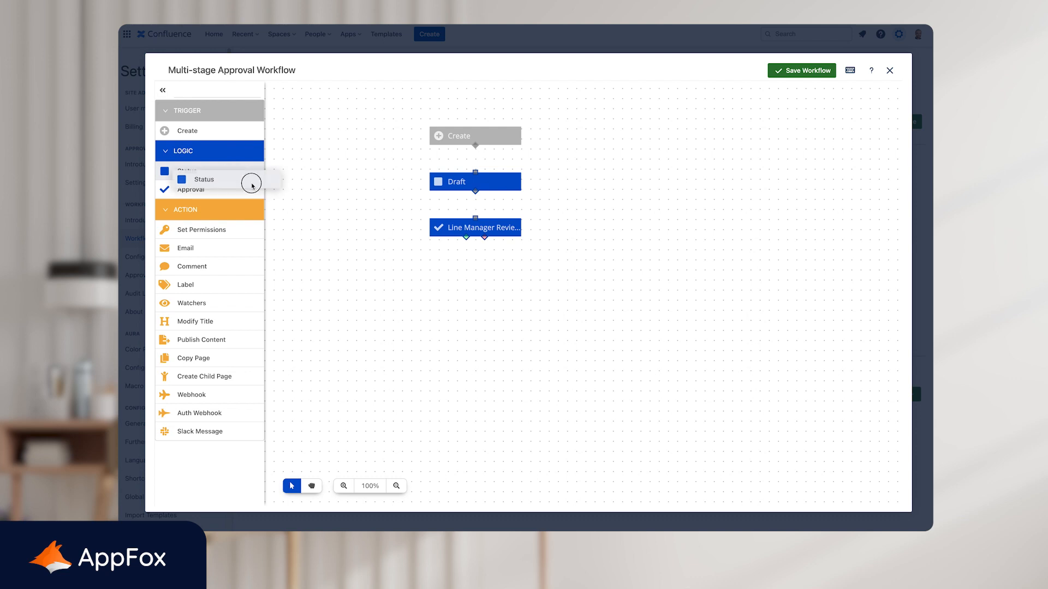
# - Add LM Approved and LM Rejected statuses below the Line Manager Review step
pyautogui.moveTo(204, 179); pyautogui.dragTo(383, 292)
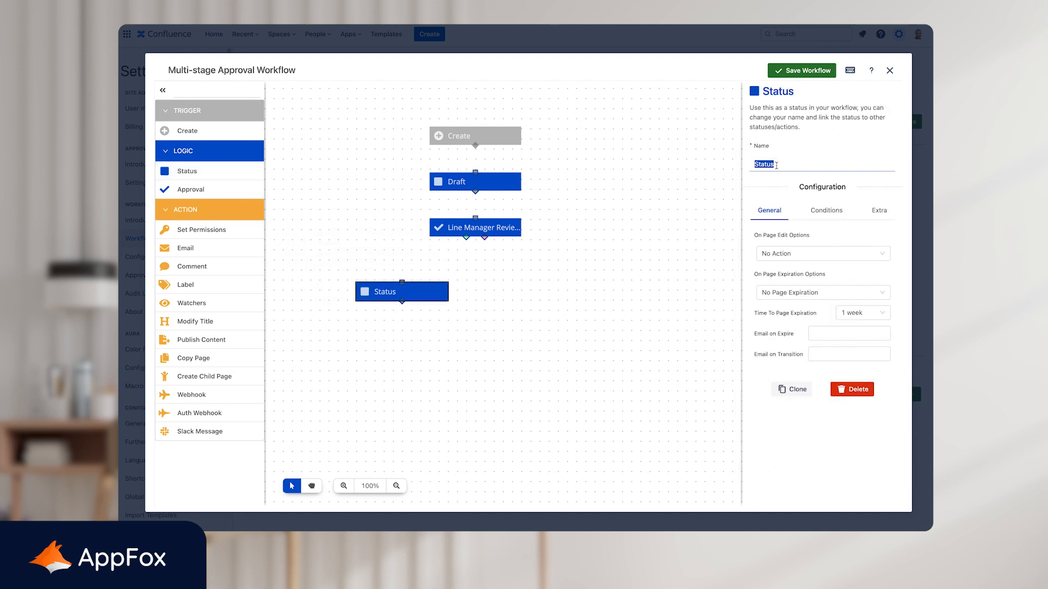
pyautogui.write('LM Approved')
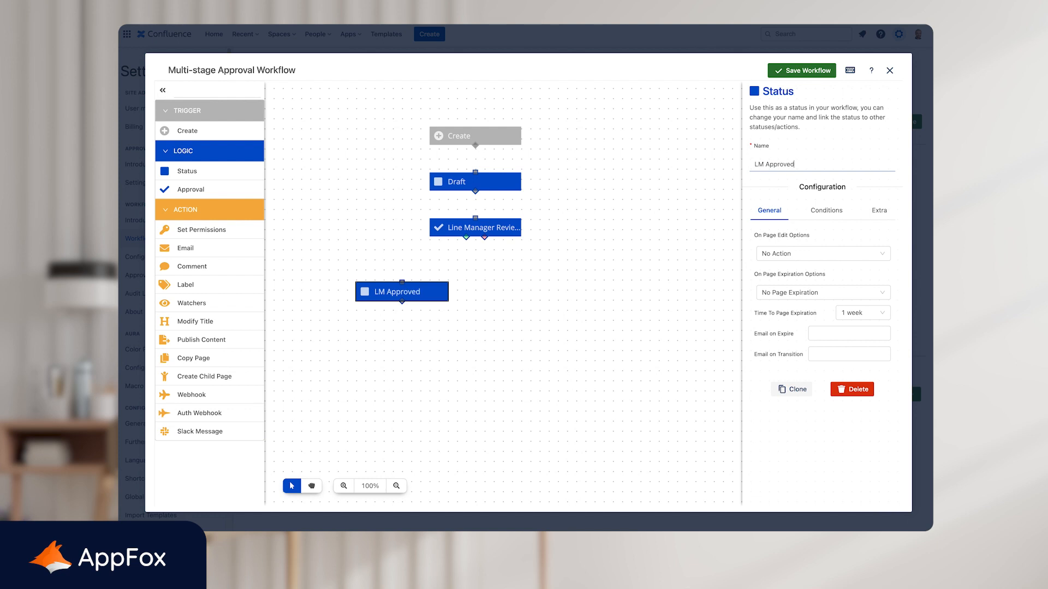
pyautogui.click(513, 284)
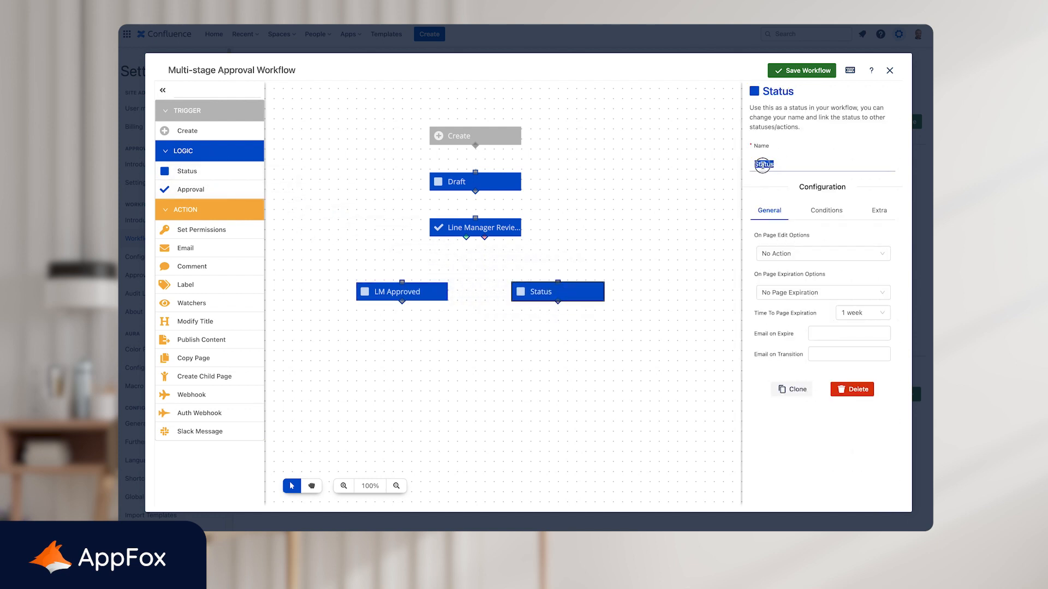
pyautogui.write('LM Reject')
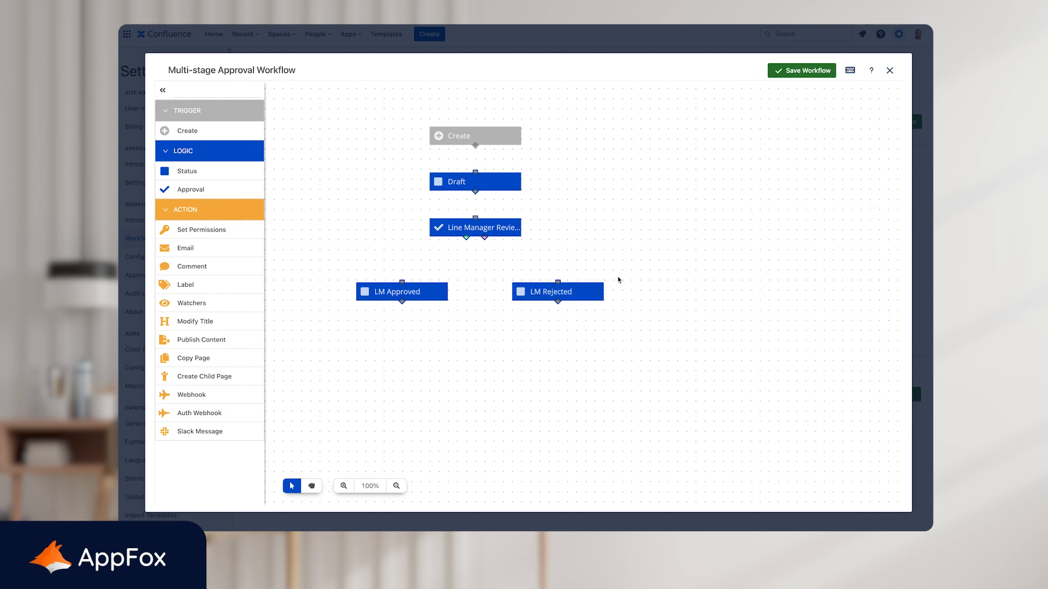
pyautogui.moveTo(518, 239)
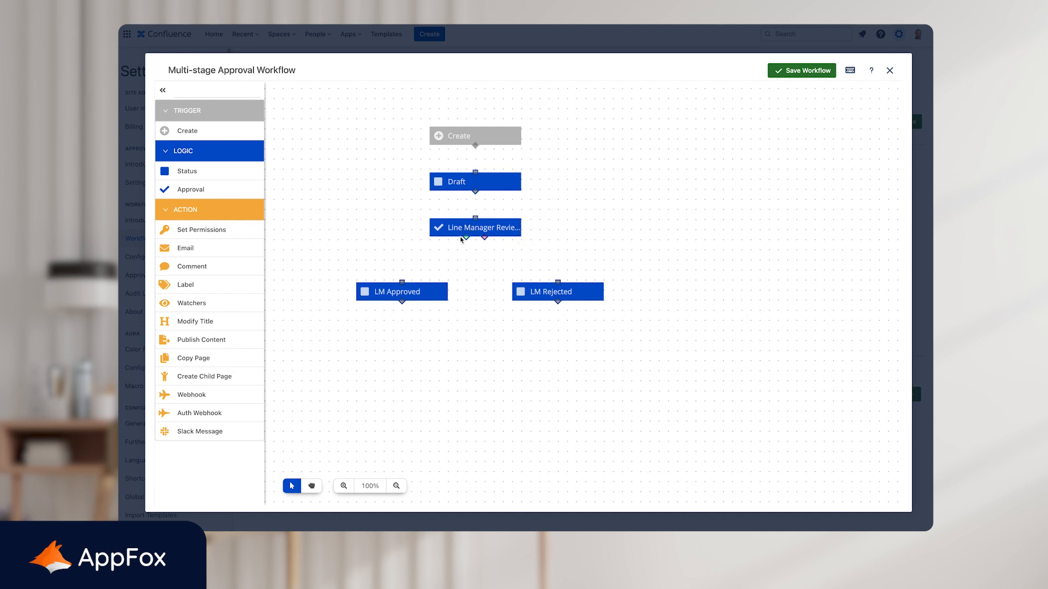
# - Assign the user found by searching 'cra' as approver of Line Manager Review
pyautogui.click(474, 227)
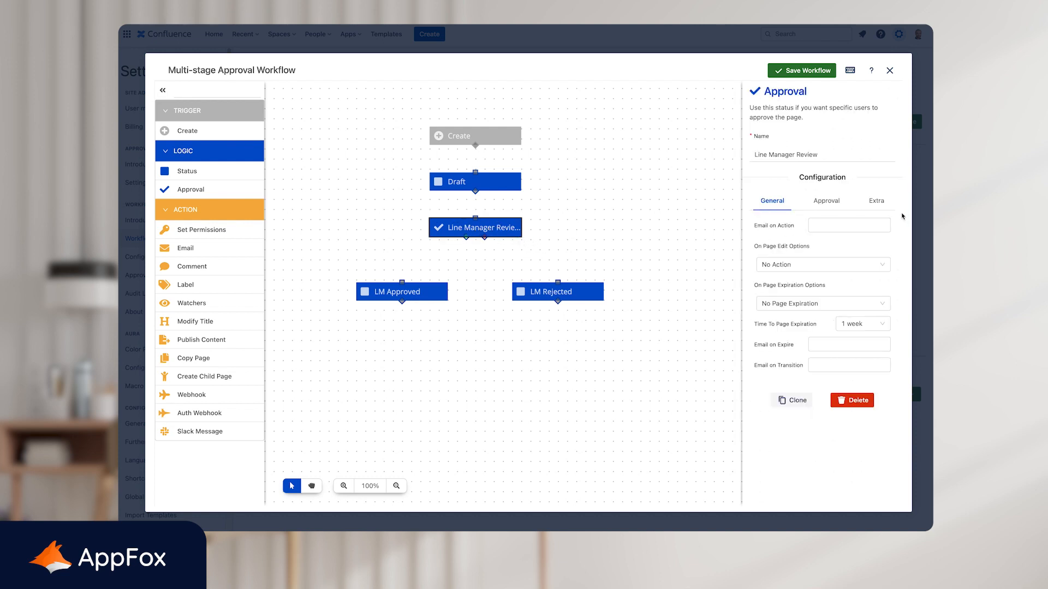
pyautogui.click(826, 201)
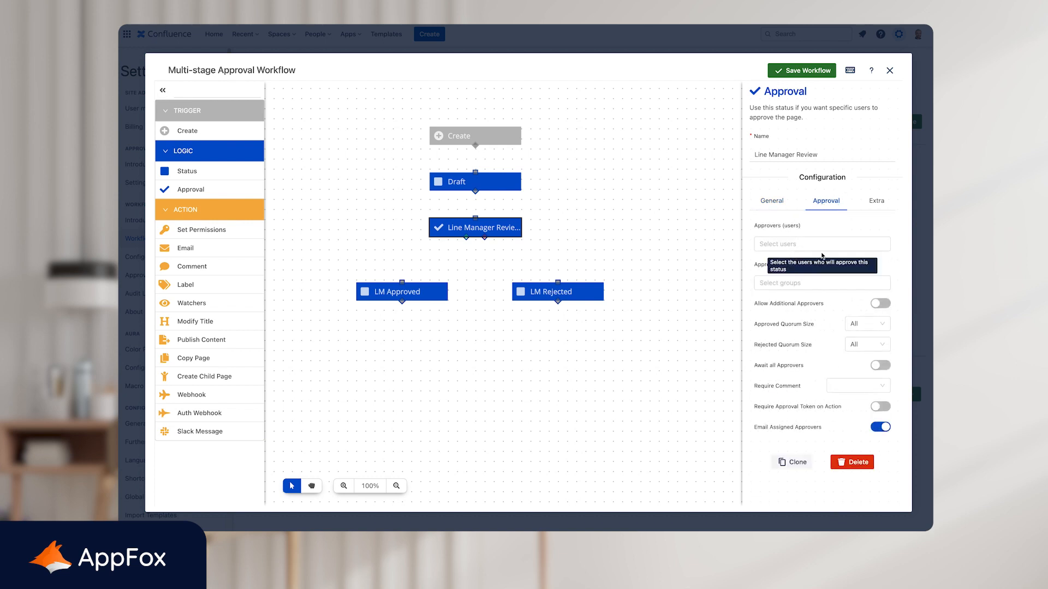
pyautogui.write('cra')
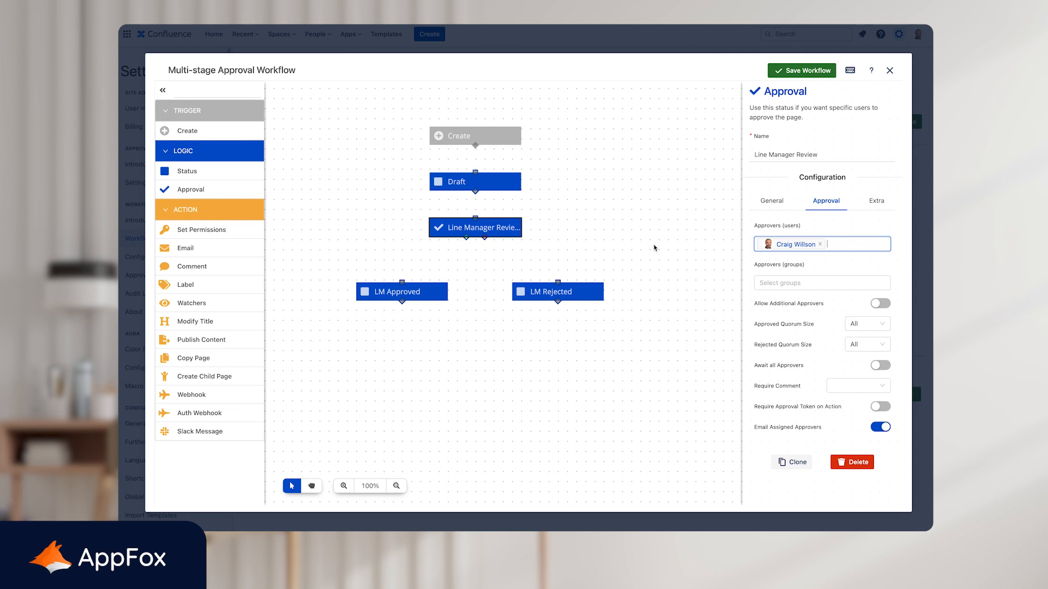
pyautogui.click(465, 347)
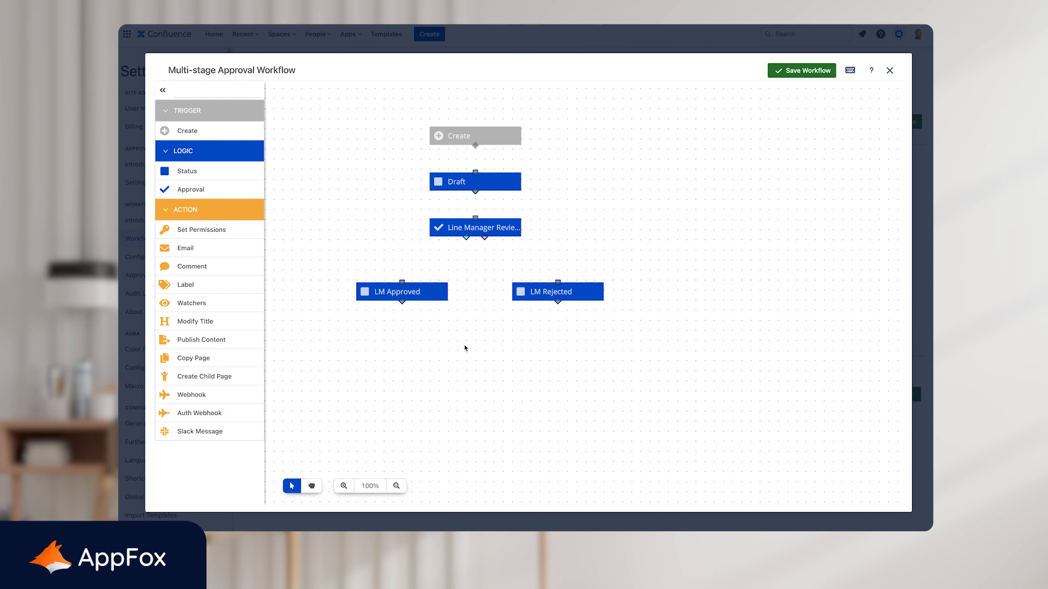
pyautogui.moveTo(432, 334)
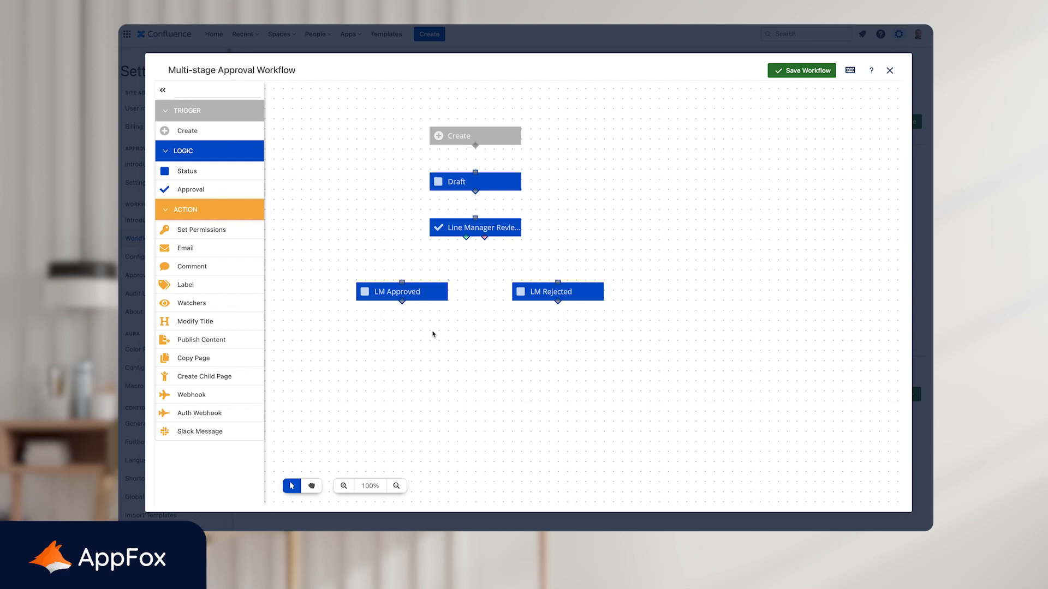
pyautogui.moveTo(919, 193)
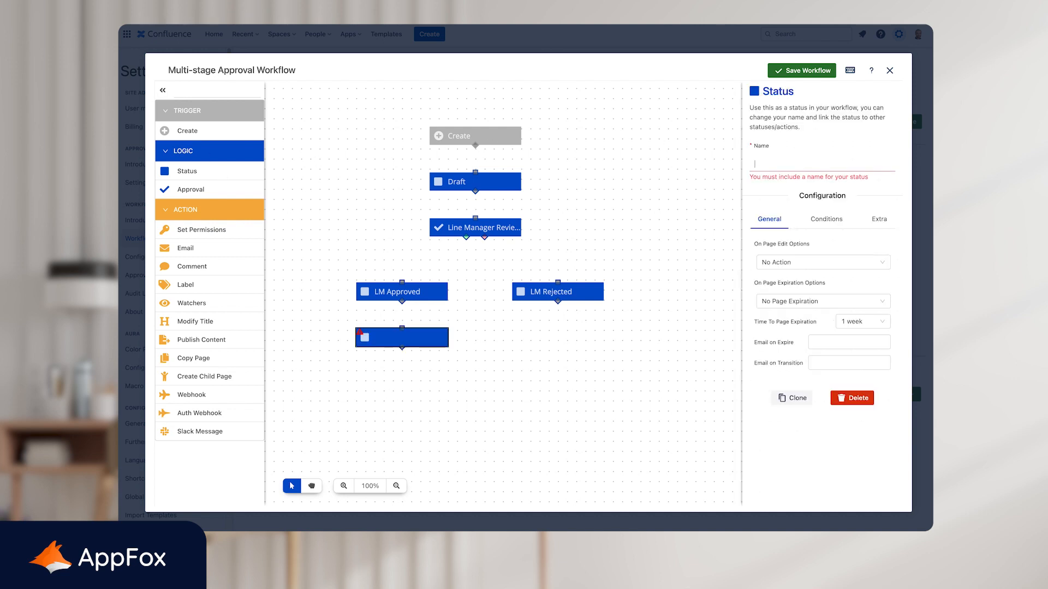
# - Name the new status beneath LM Approved 'Revisions' and return to the select tool
pyautogui.write('Revisions')
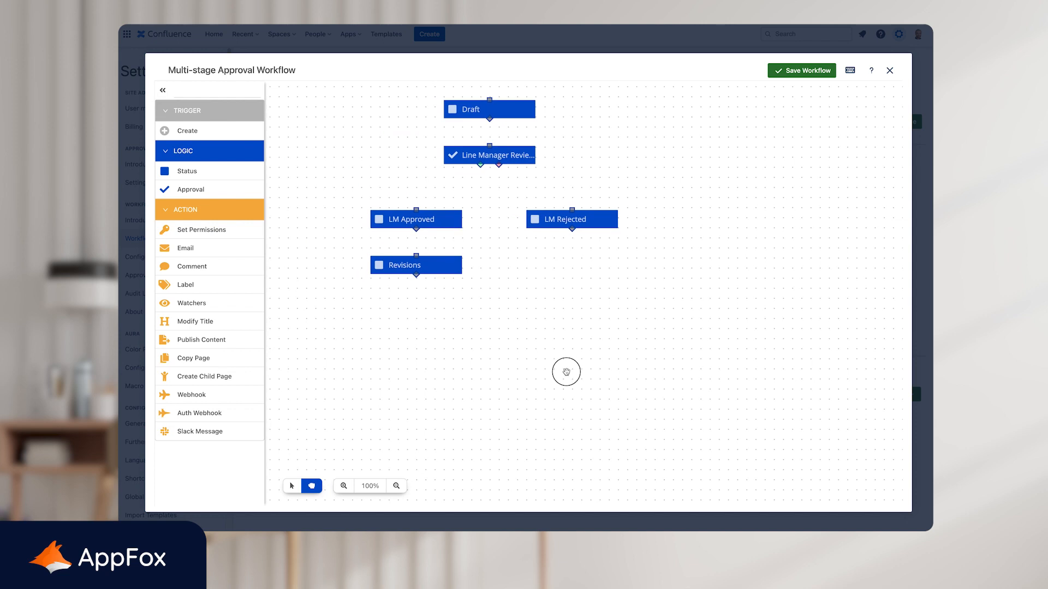
pyautogui.click(293, 486)
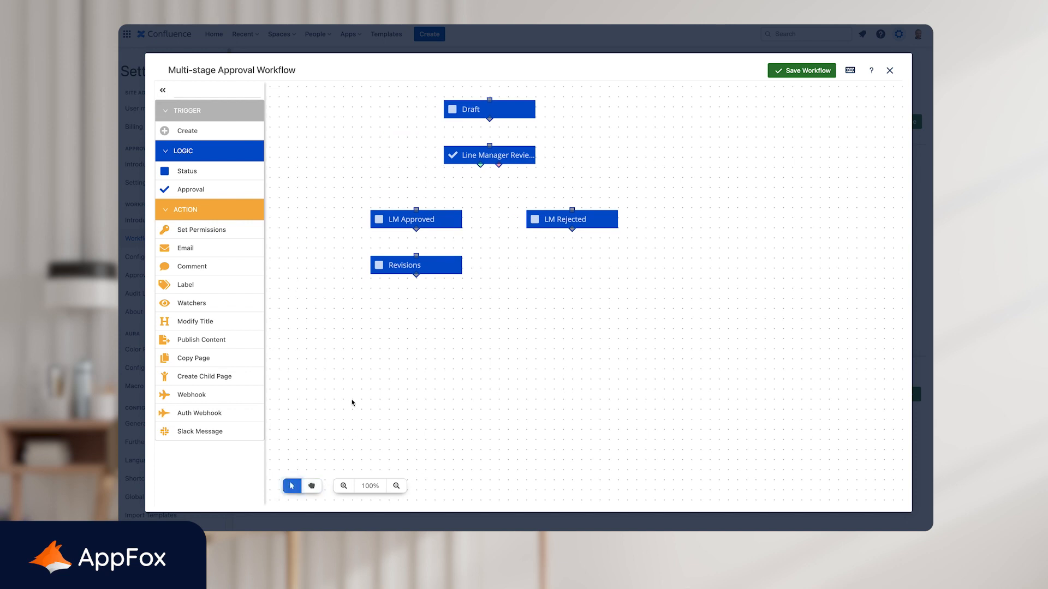
# - Add an approval stage named QA Review beneath the Revisions status
pyautogui.moveTo(190, 189); pyautogui.dragTo(394, 294)
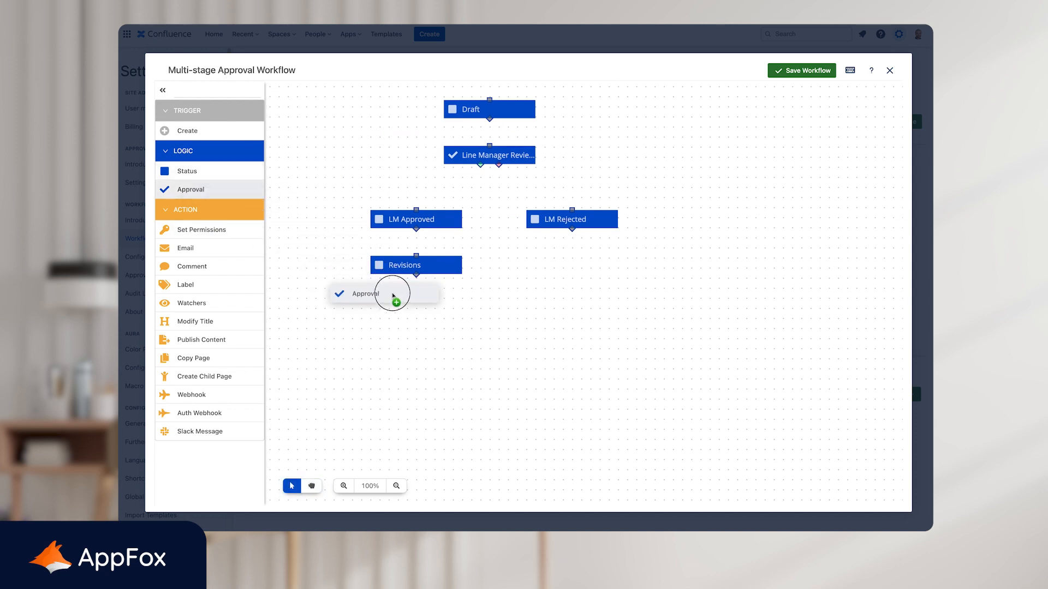
pyautogui.moveTo(365, 294); pyautogui.dragTo(404, 311)
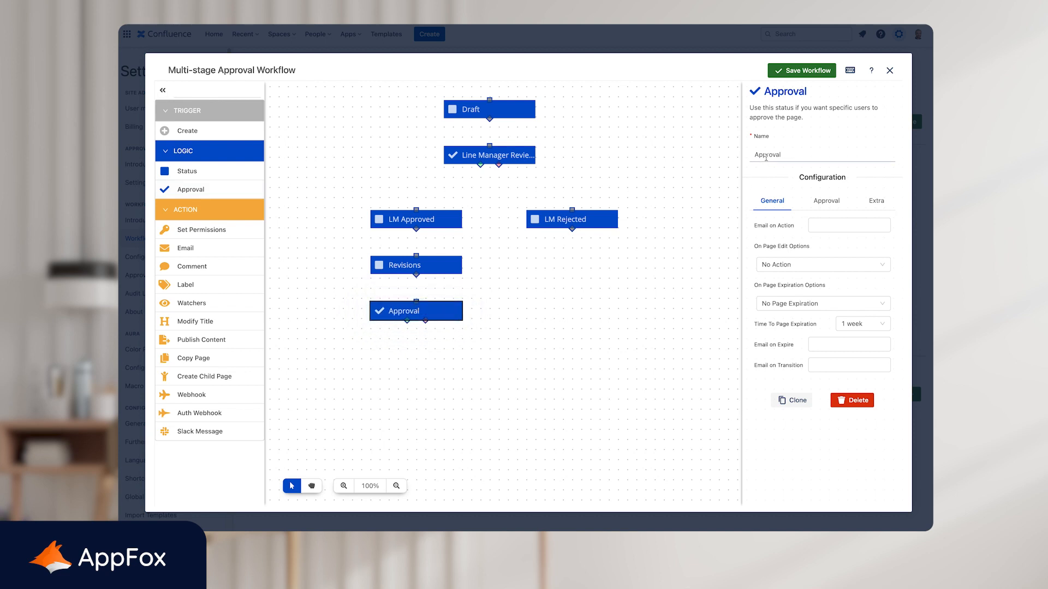
pyautogui.write('Q')
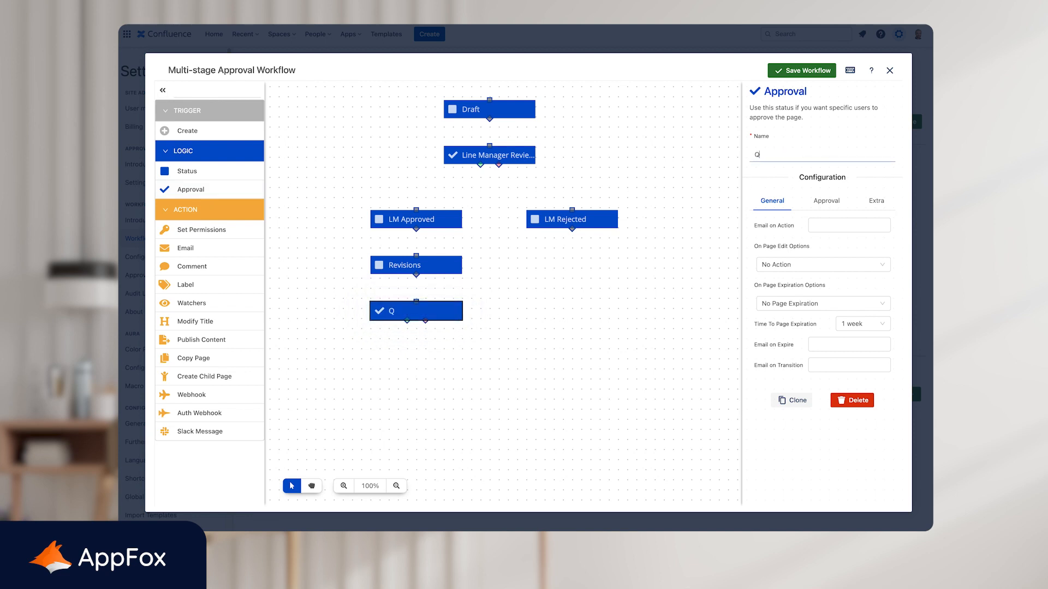
pyautogui.write('A Review')
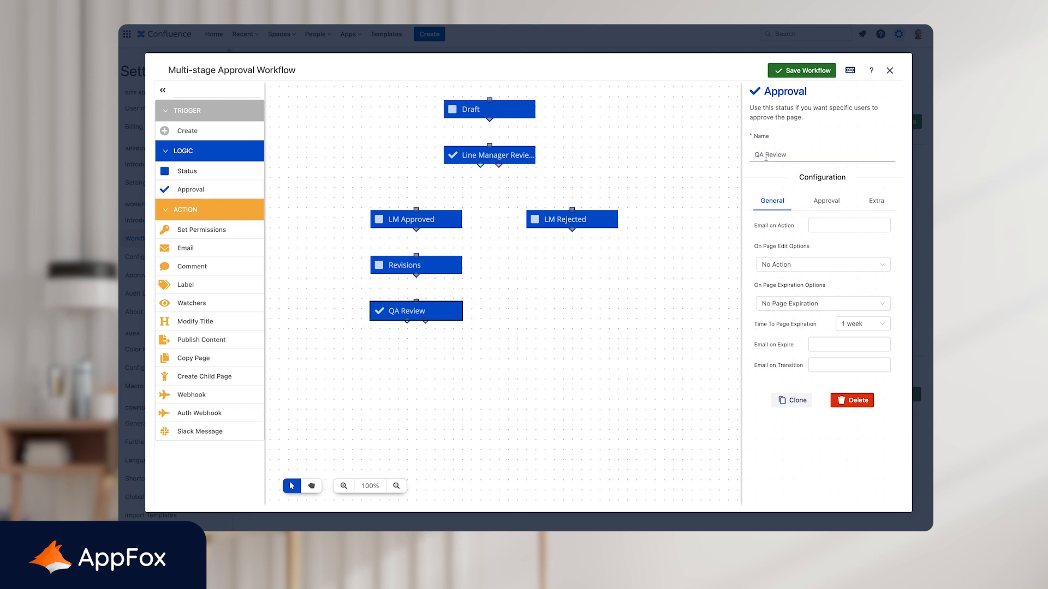
pyautogui.click(510, 339)
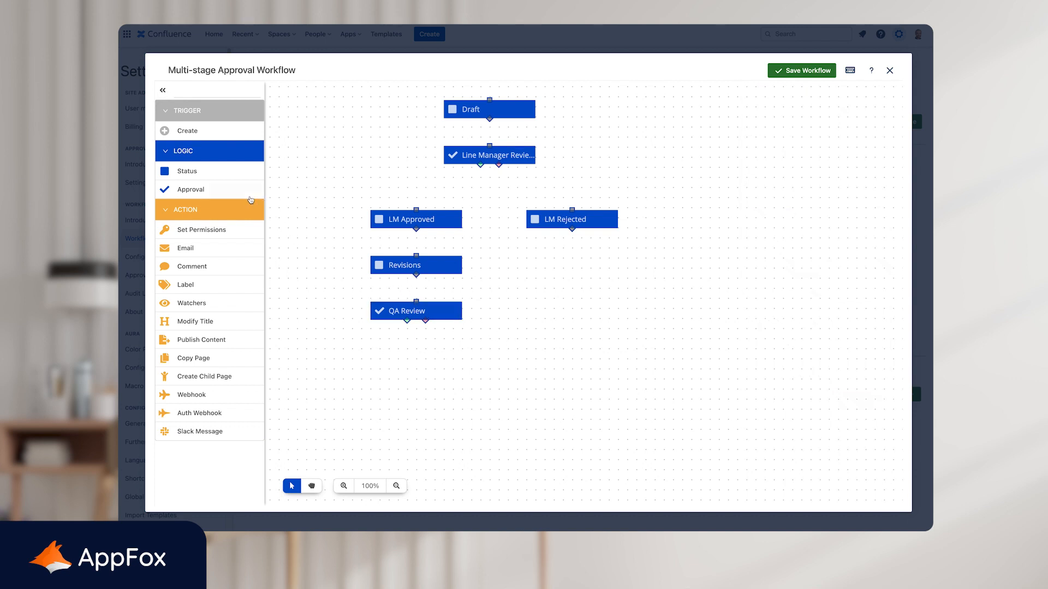
# - Add QA Approved and QA Rejected statuses below QA Review
pyautogui.moveTo(186, 171); pyautogui.dragTo(369, 366)
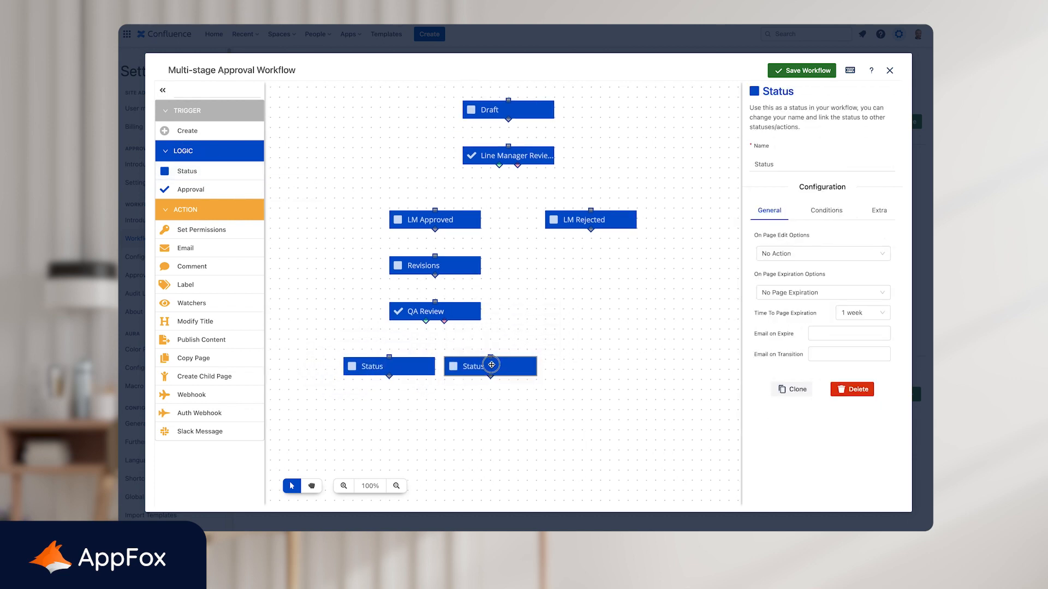
pyautogui.write('QA R')
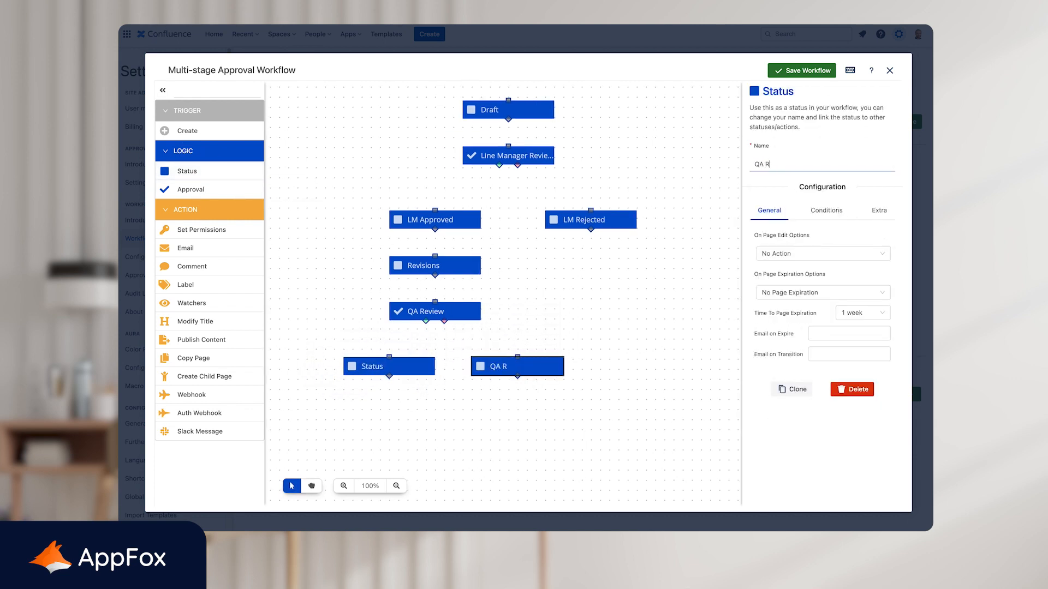
pyautogui.write('Q')
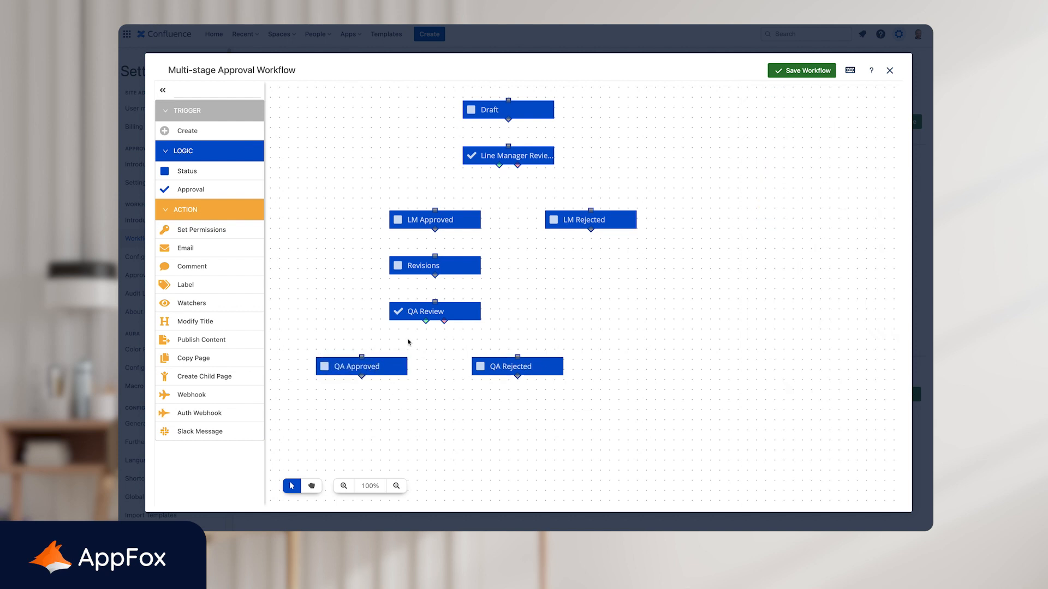
# - Add a second approver to the QA Review stage's approver settings
pyautogui.click(433, 311)
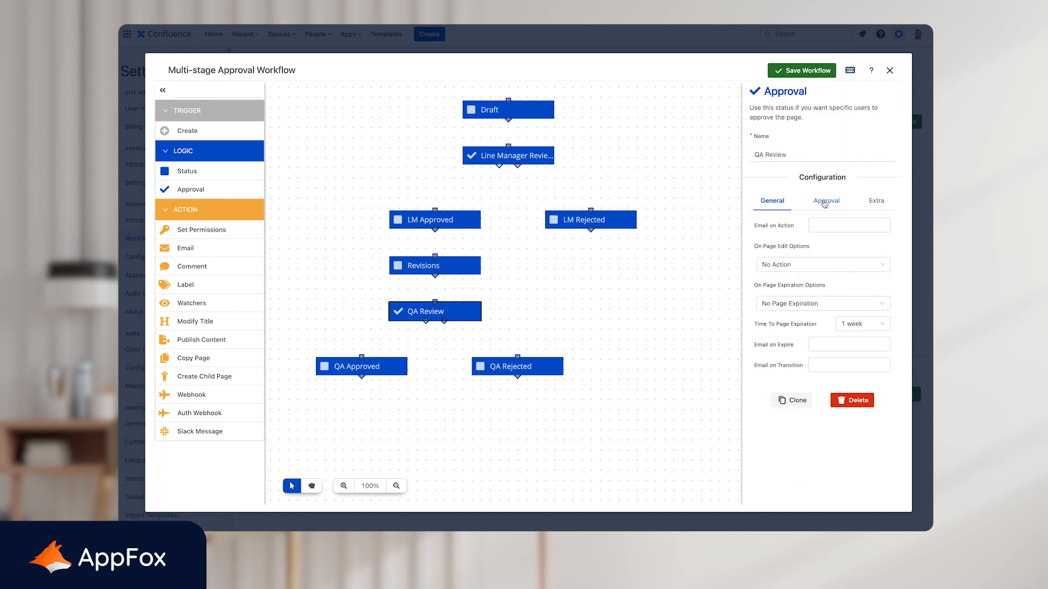
pyautogui.click(826, 201)
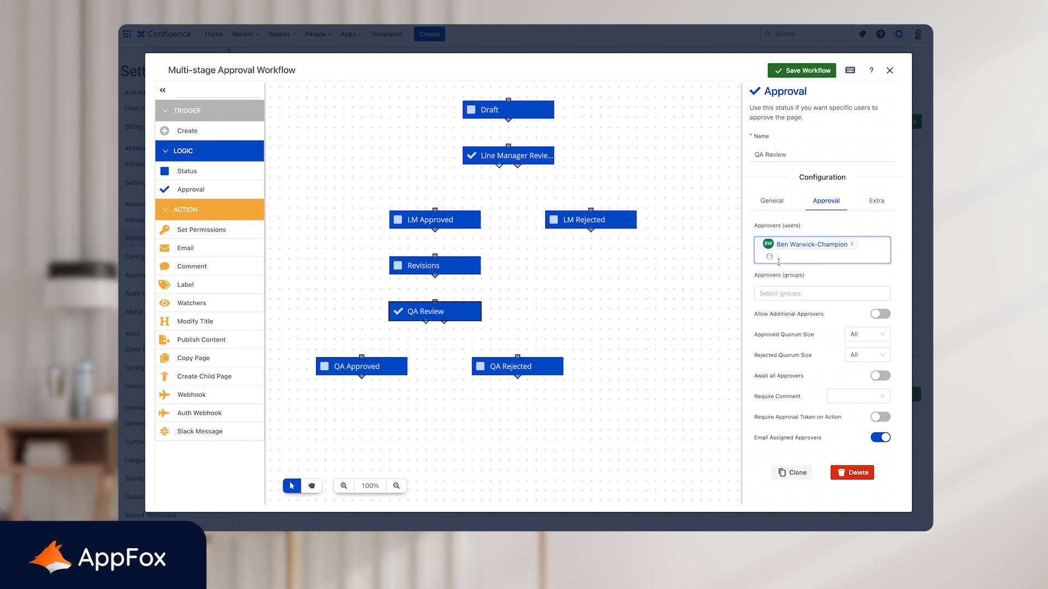
pyautogui.click(799, 255)
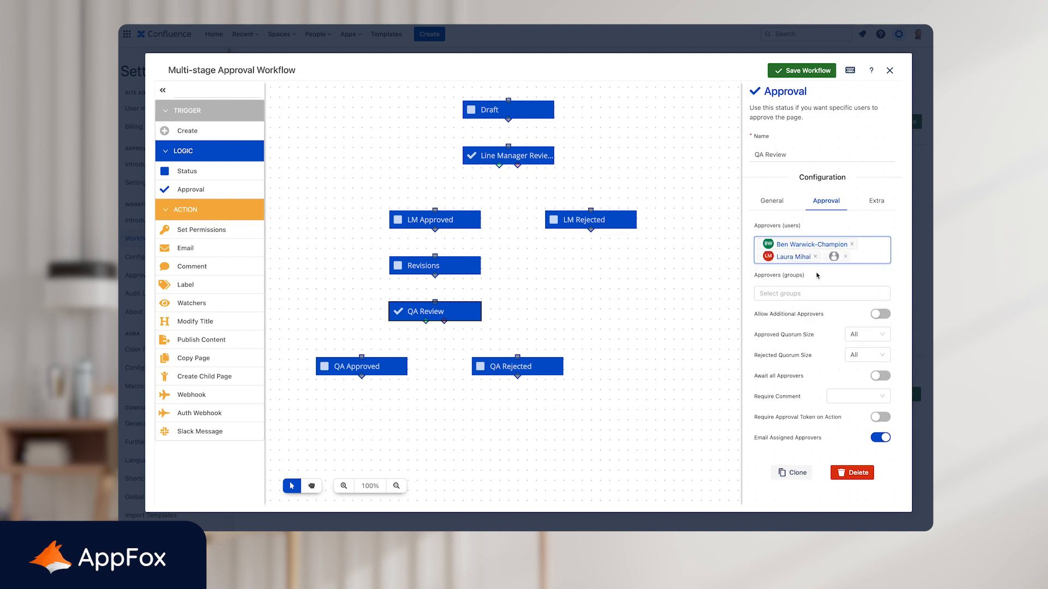
pyautogui.click(311, 485)
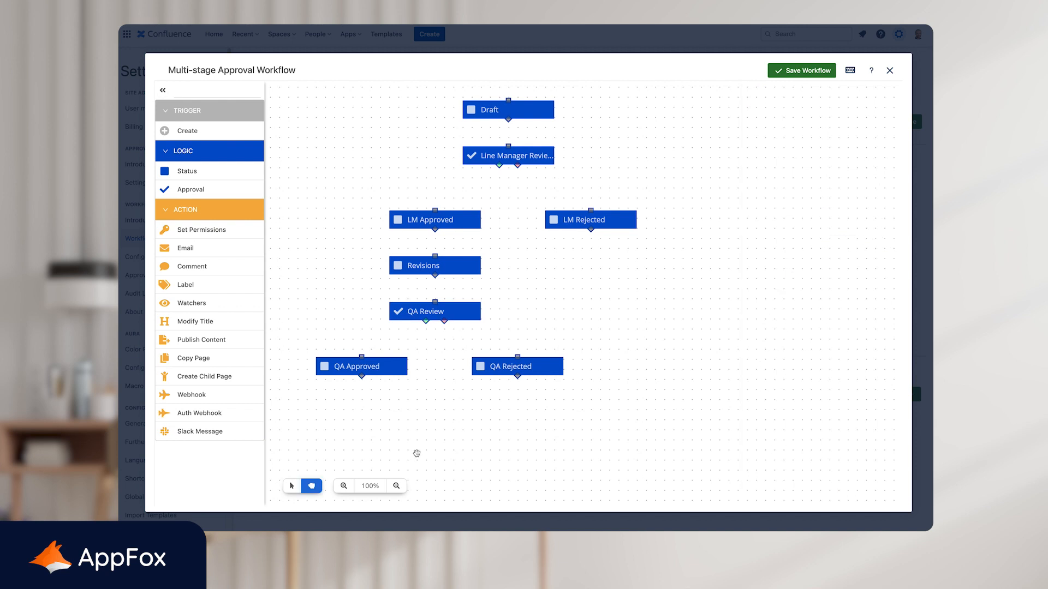
# - Add an approval stage named Project Mgr Review below QA Approved
pyautogui.moveTo(416, 454); pyautogui.dragTo(454, 415)
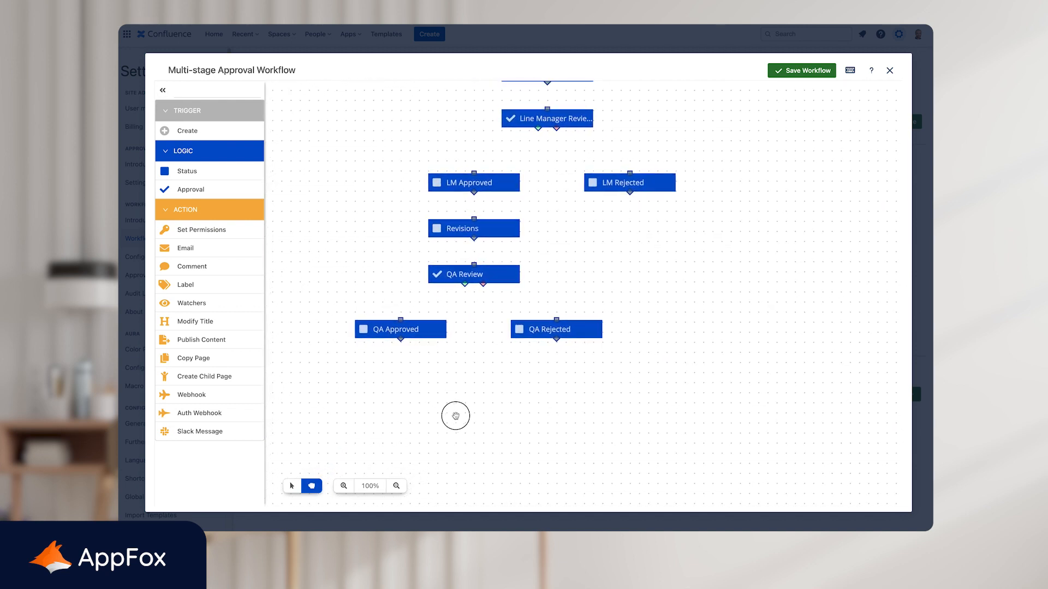
pyautogui.moveTo(454, 416); pyautogui.dragTo(497, 386)
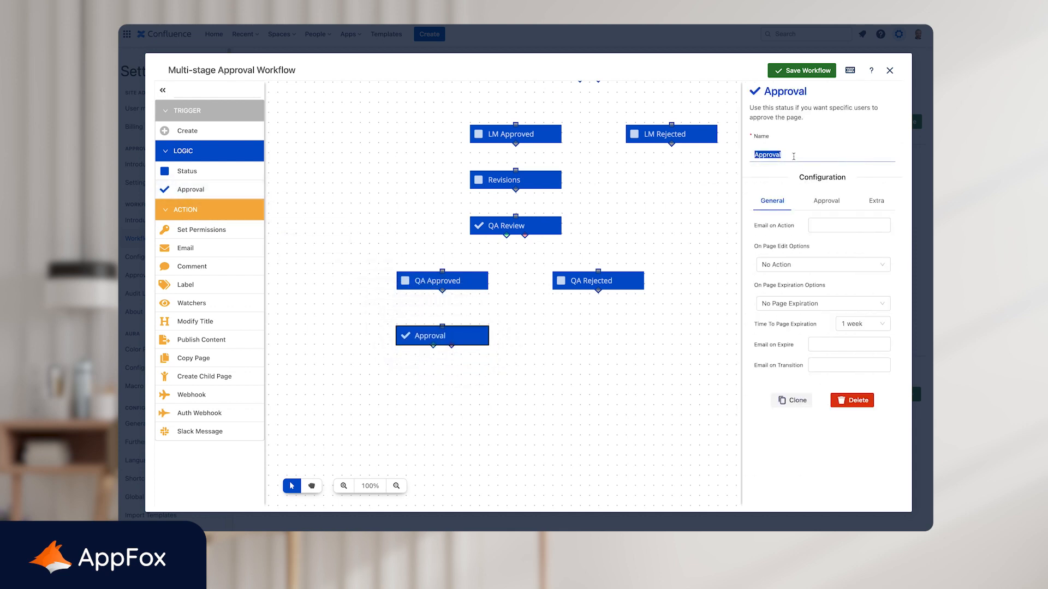
pyautogui.write('Project Mgr')
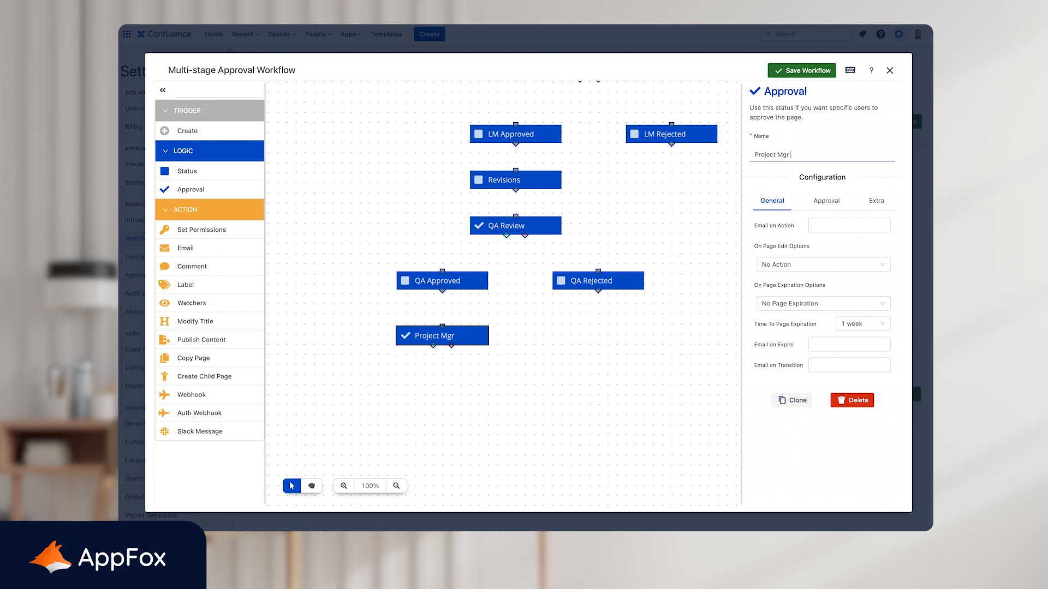
pyautogui.write('Review')
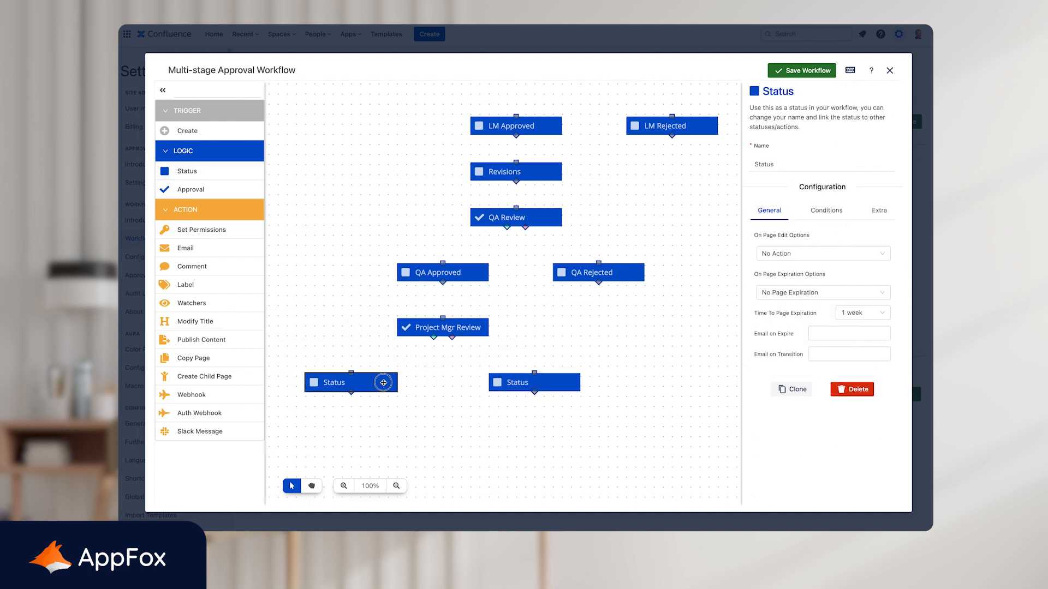
# - Add PM Approved and PM Rejected statuses beneath Project Mgr Review
pyautogui.write('P')
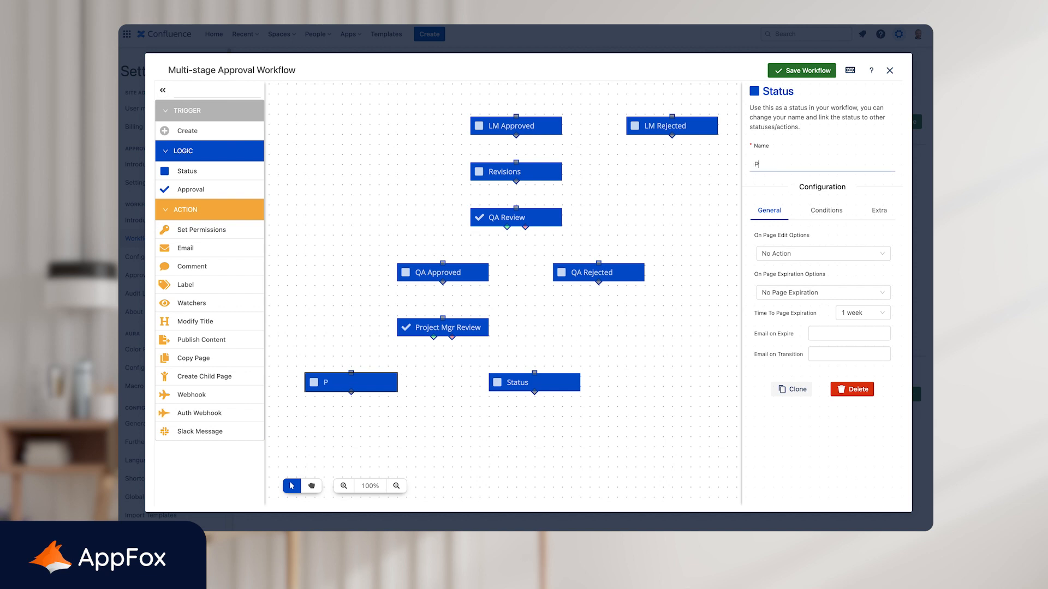
pyautogui.write('M Approved')
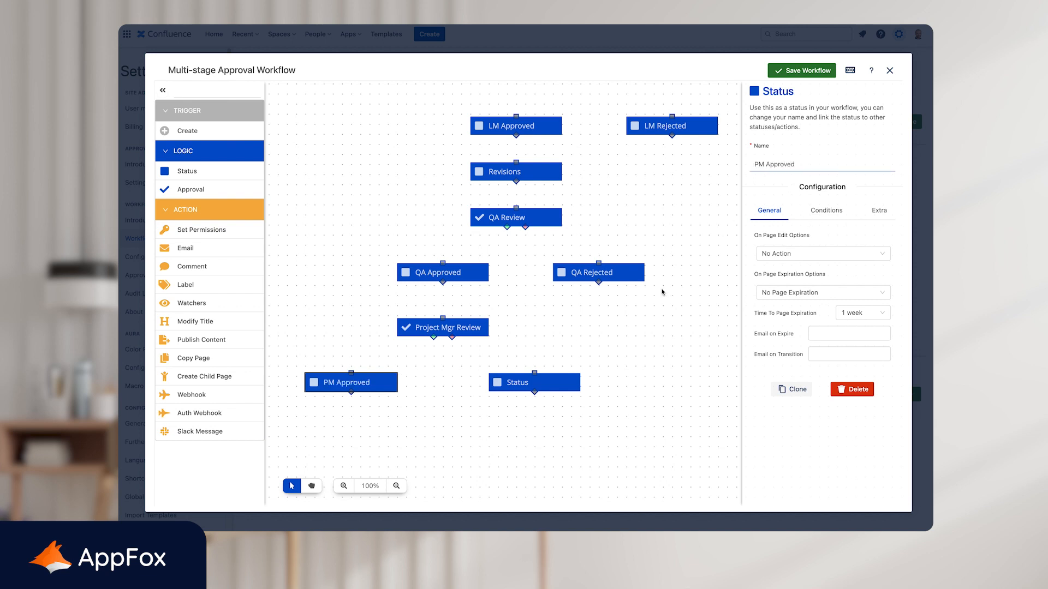
pyautogui.write('PM Rej')
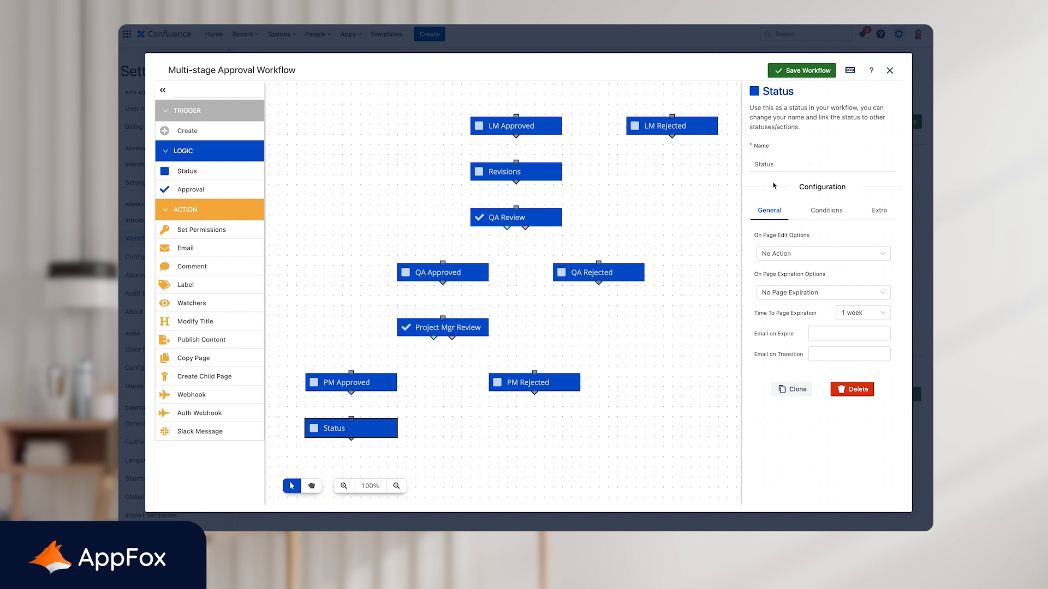
# - Name a final Approved status, then search 'emma' as approver for Project Mgr Review
pyautogui.write('A')
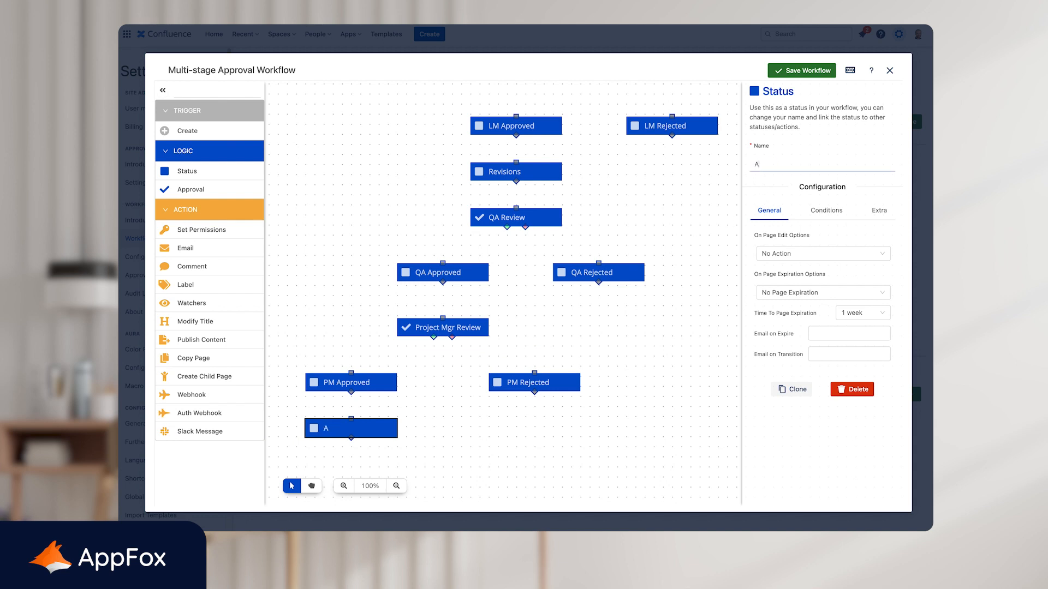
pyautogui.write('pproved')
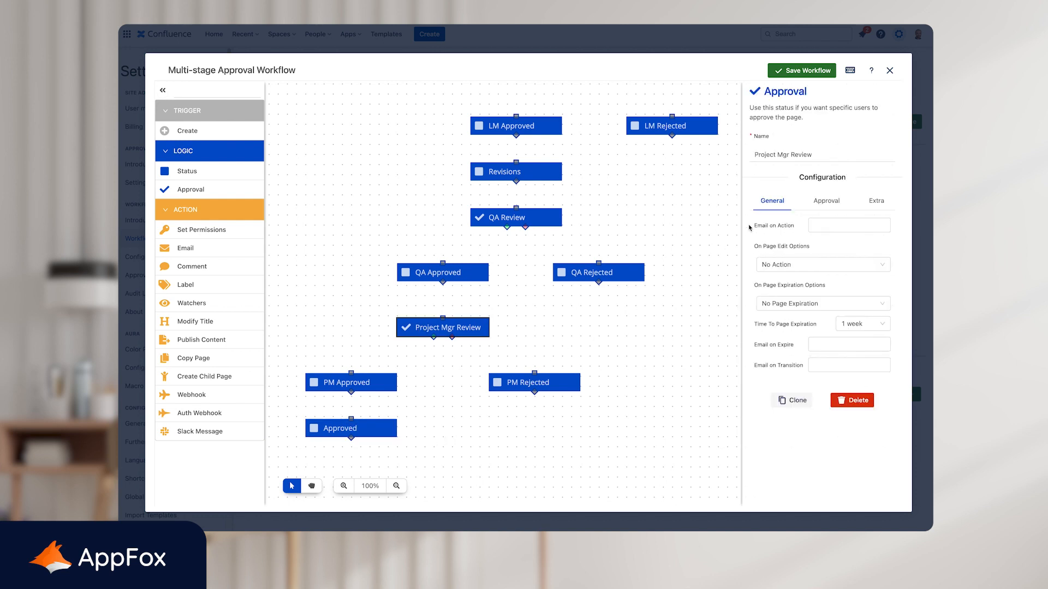
pyautogui.click(826, 201)
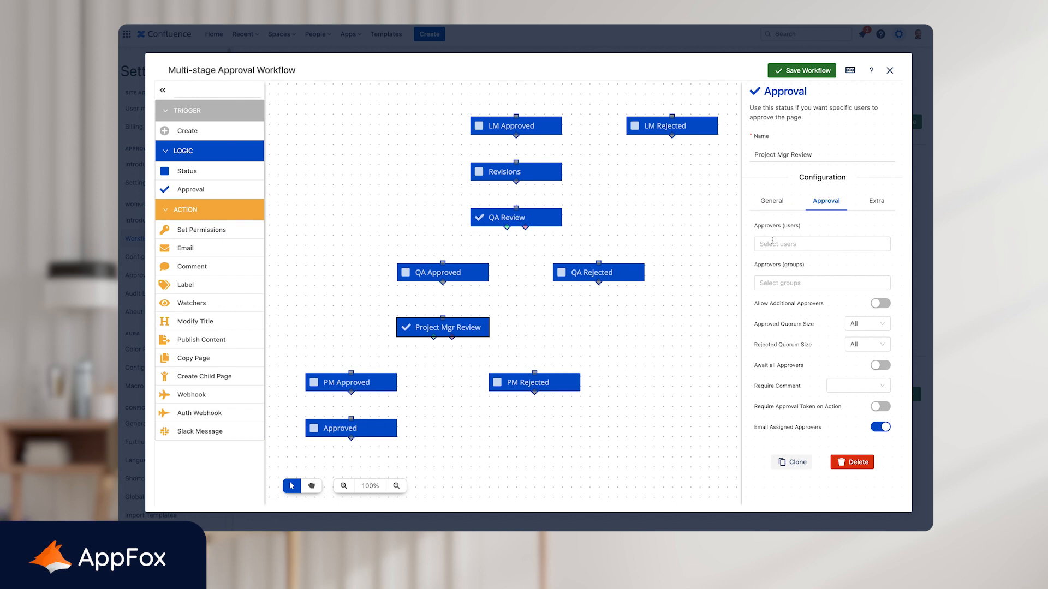
pyautogui.write('emma')
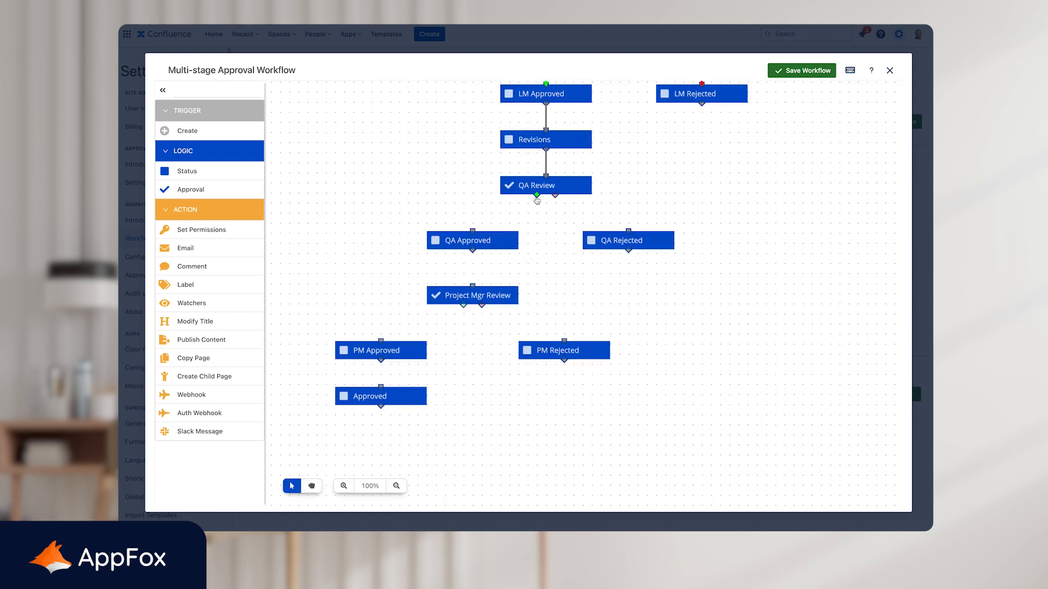
# - Connect QA Review's approved outcome to the QA Approved status node
pyautogui.moveTo(539, 196); pyautogui.dragTo(469, 232)
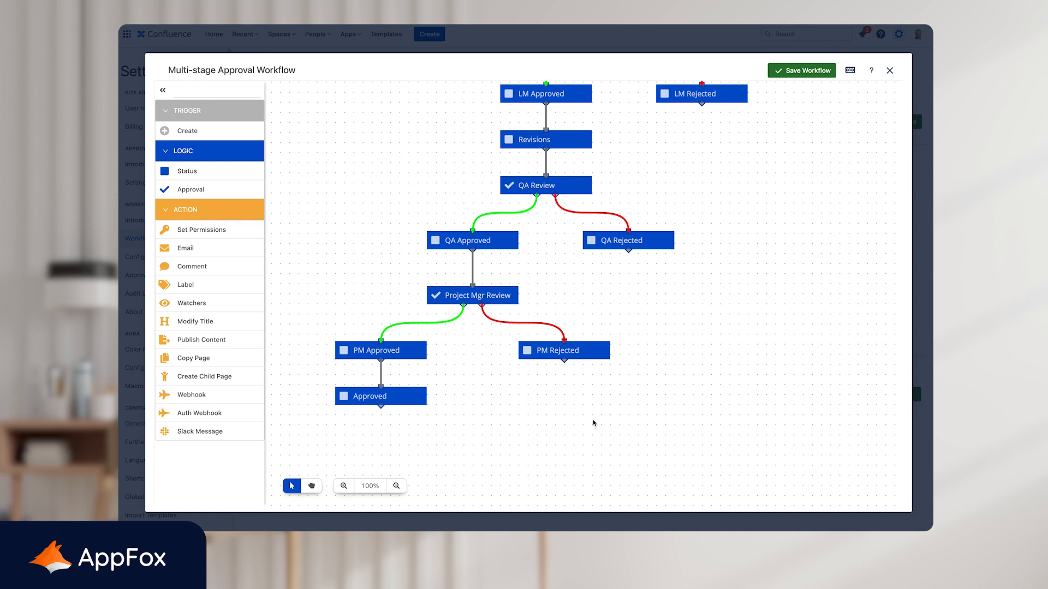
pyautogui.moveTo(797, 64)
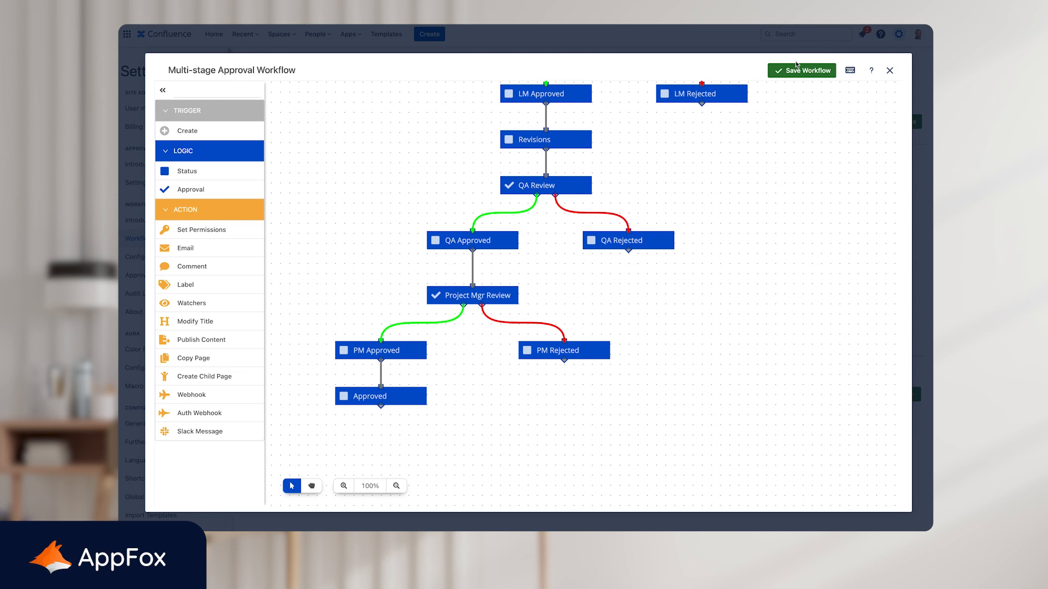
# - Save the Multi-stage Approval Workflow and check it on the second page of the workflow list
pyautogui.click(801, 70)
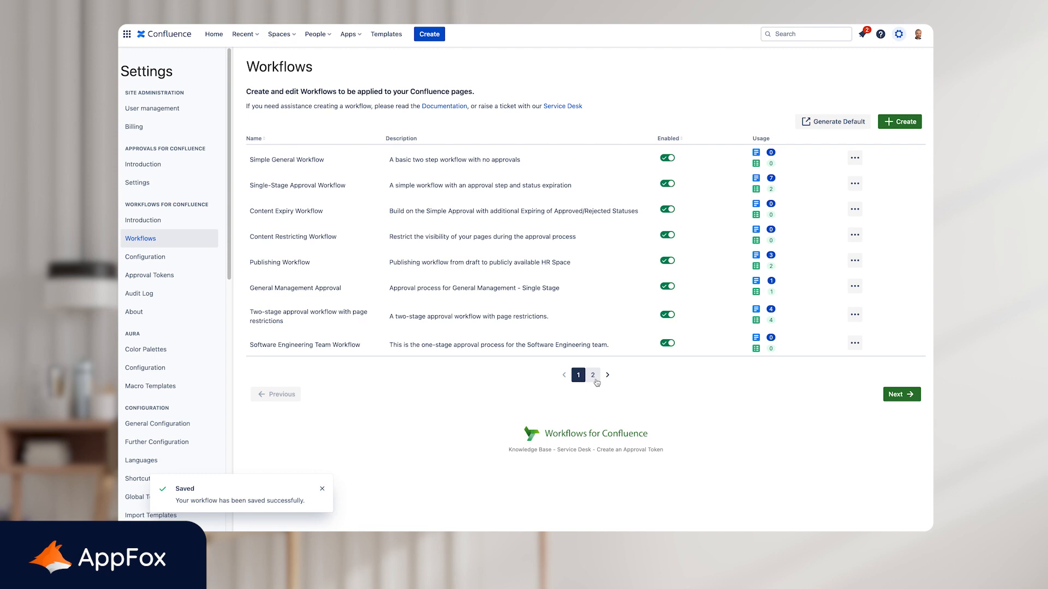
pyautogui.click(591, 375)
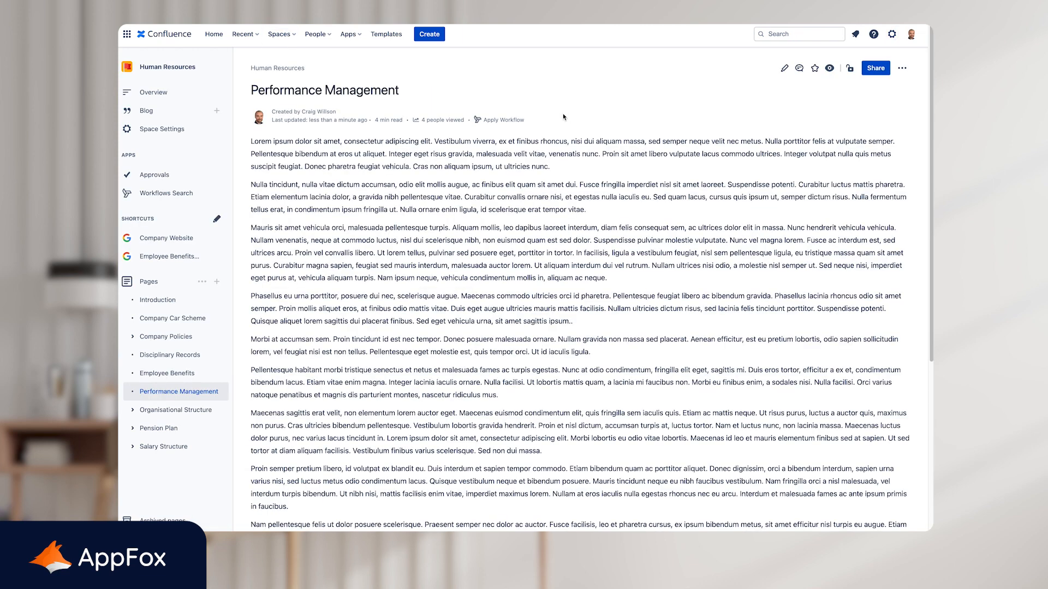
pyautogui.moveTo(546, 117)
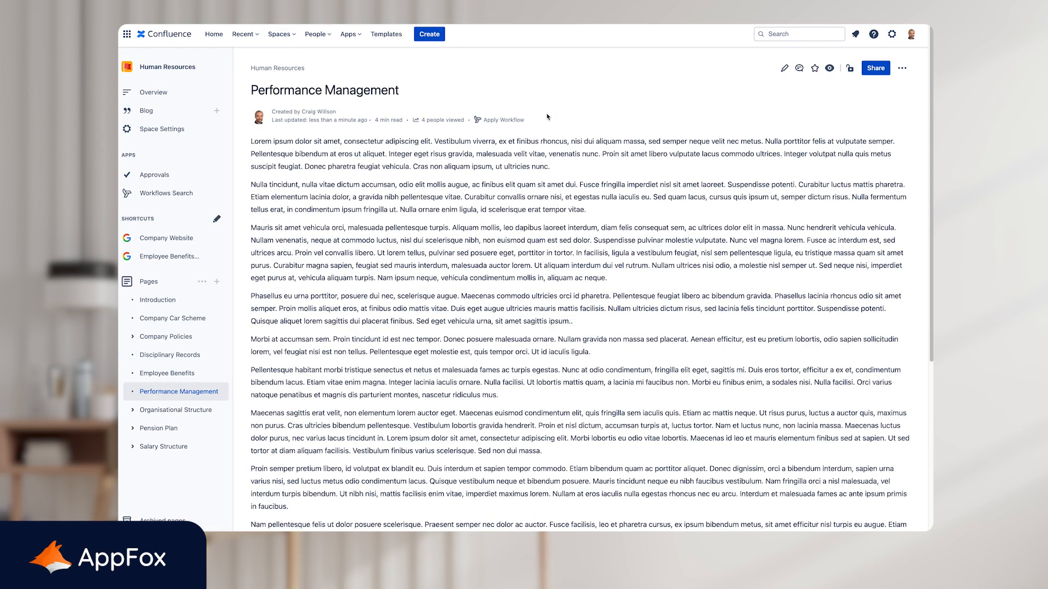
pyautogui.moveTo(489, 132)
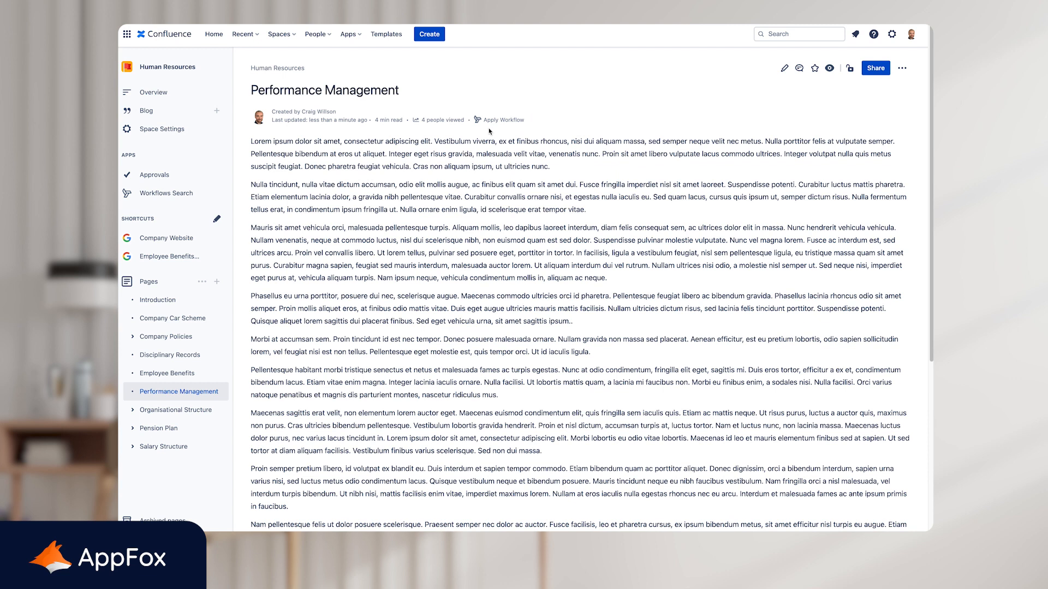
# - Apply the Multi-stage Approval Workflow to the Performance Management page so it shows Draft
pyautogui.click(503, 120)
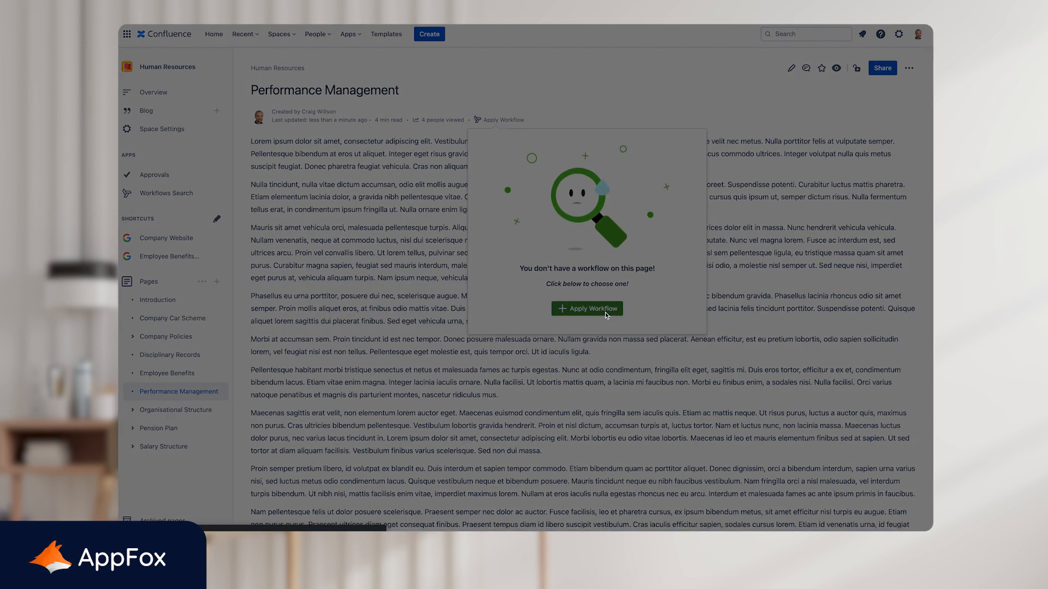
pyautogui.click(587, 307)
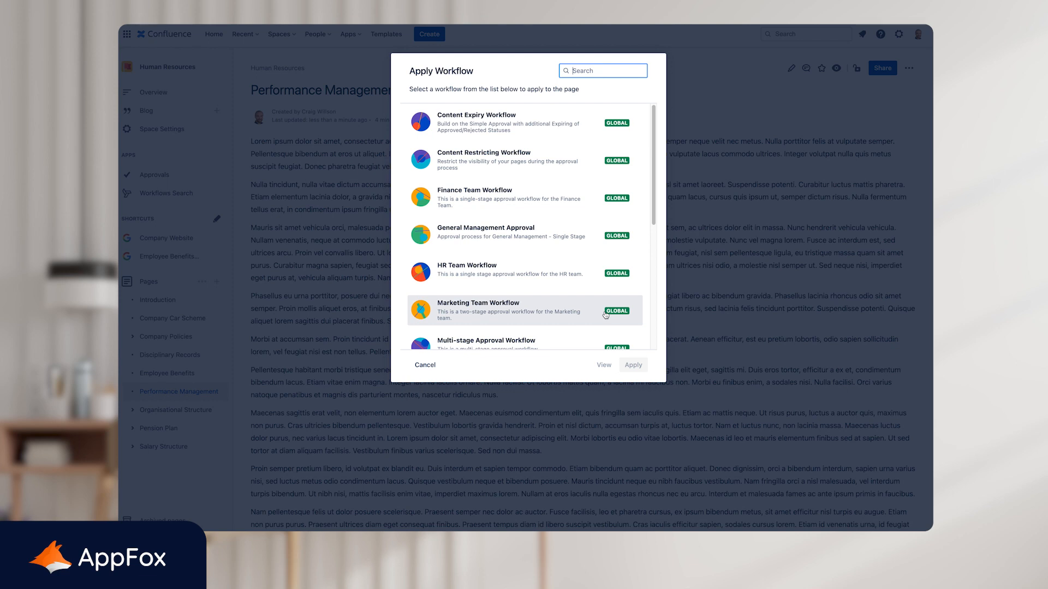
pyautogui.scroll(-3)
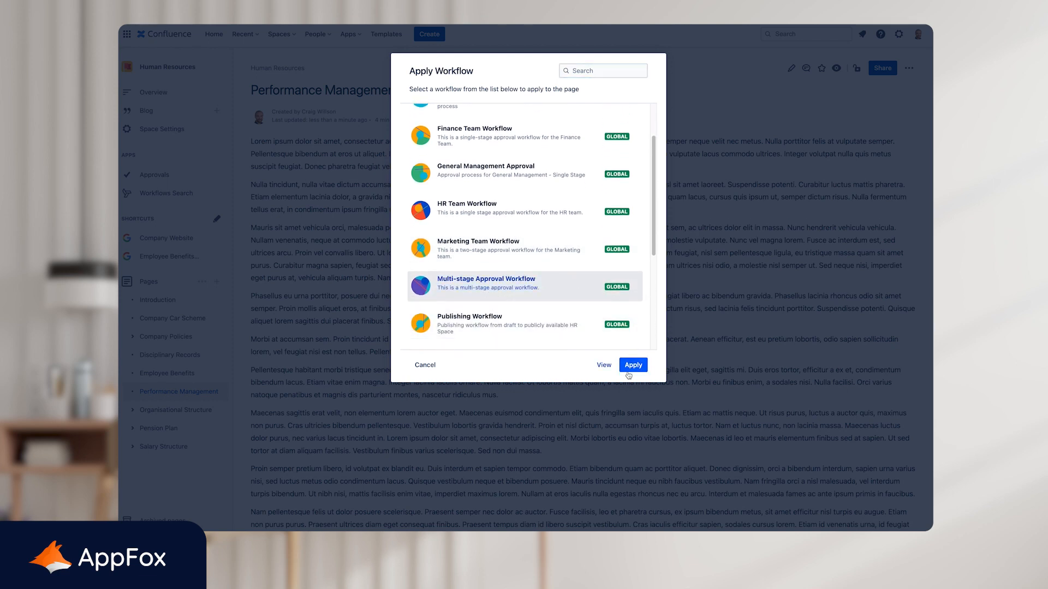
pyautogui.click(632, 364)
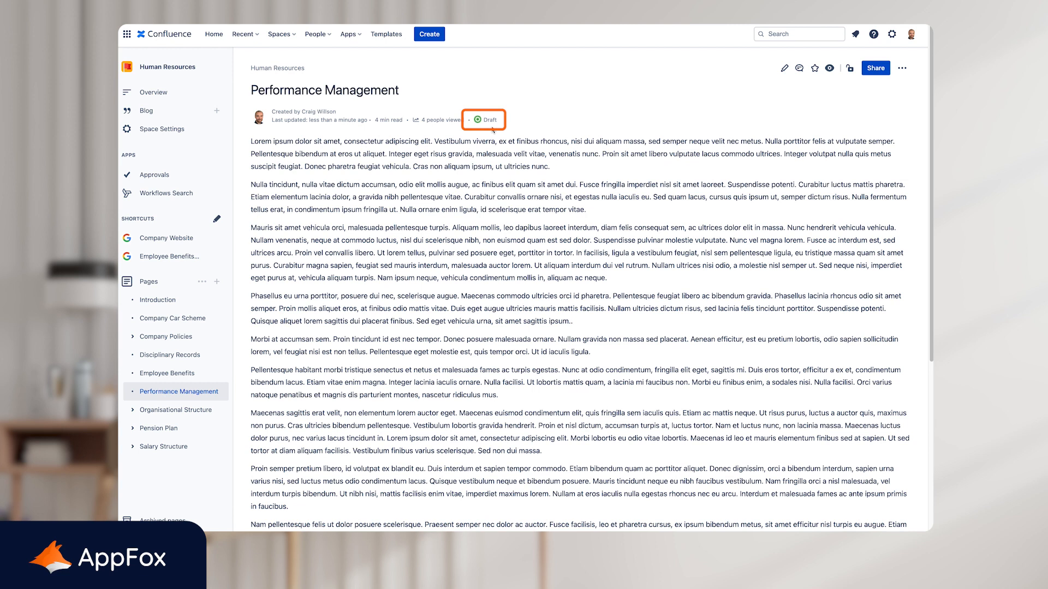
pyautogui.moveTo(487, 129)
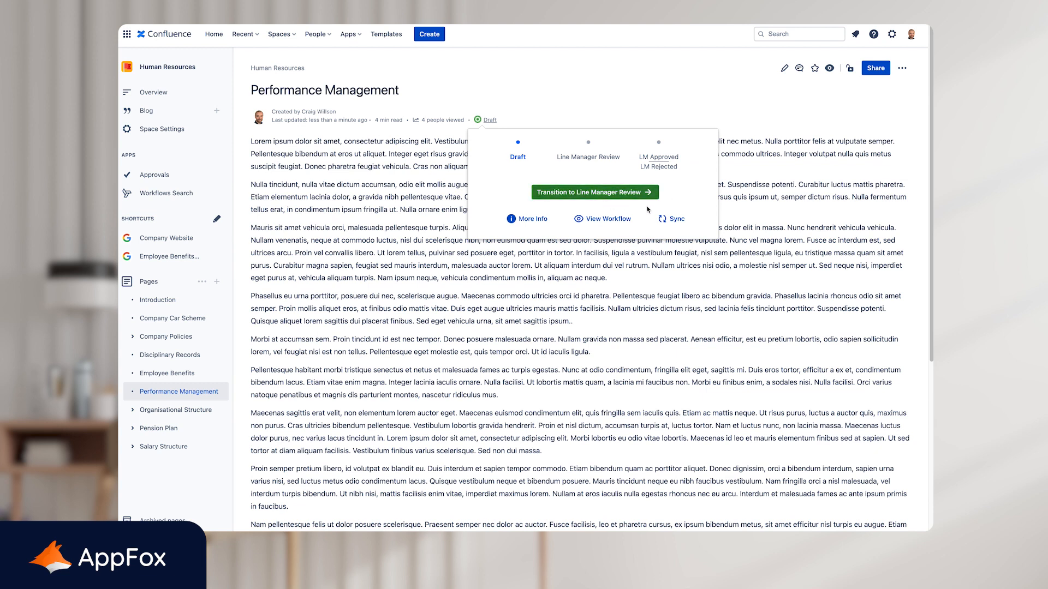
# - Transition the Performance Management page from Draft to Line Manager Review
pyautogui.click(593, 192)
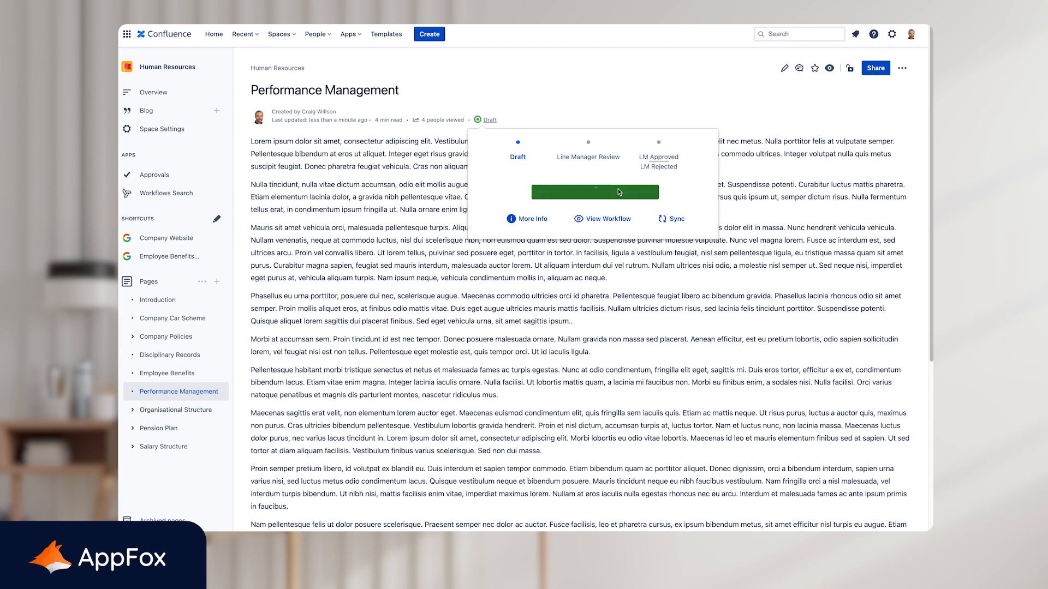
pyautogui.click(594, 192)
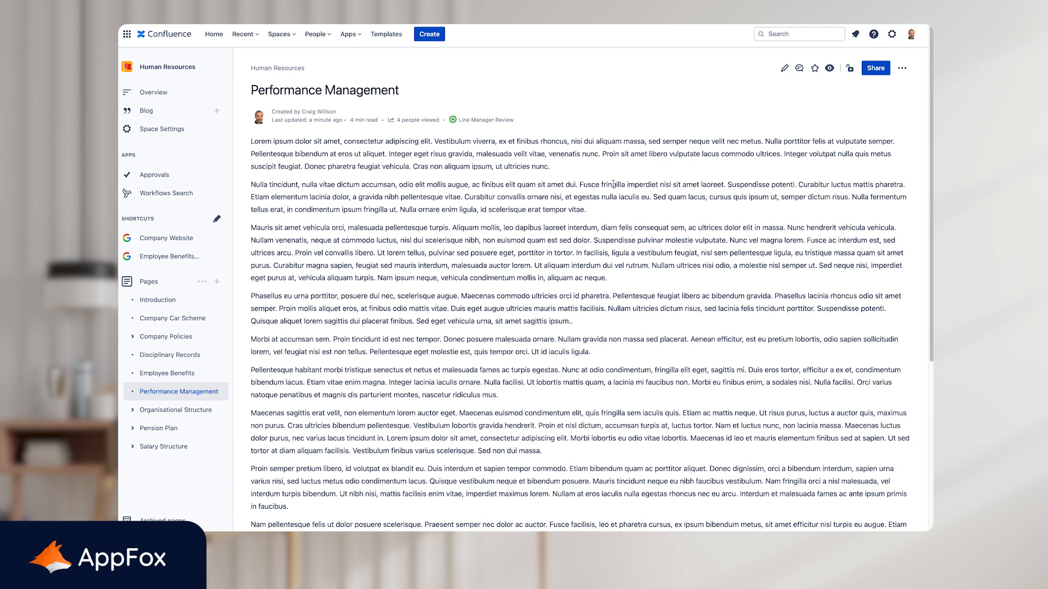
# - Approve the Line Manager Review as pending approver, without comment, reaching LM Approved
pyautogui.click(484, 120)
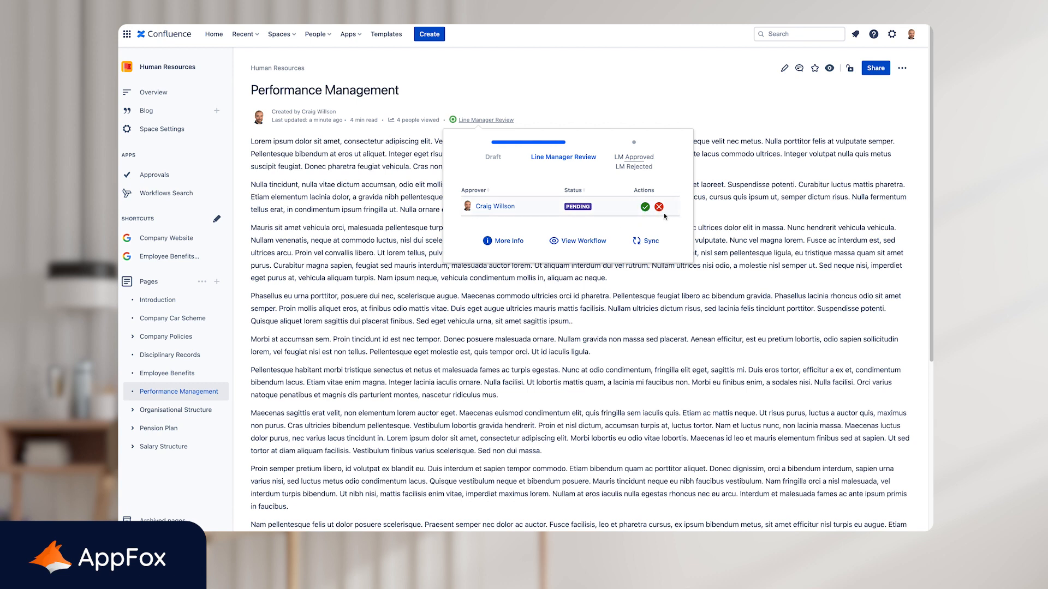
pyautogui.click(644, 206)
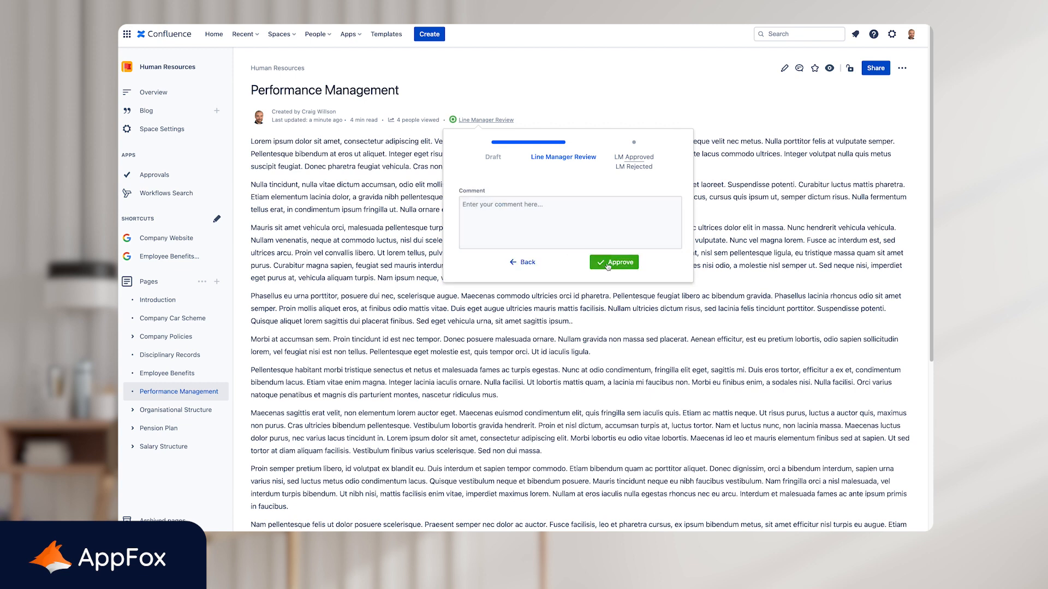
pyautogui.click(612, 262)
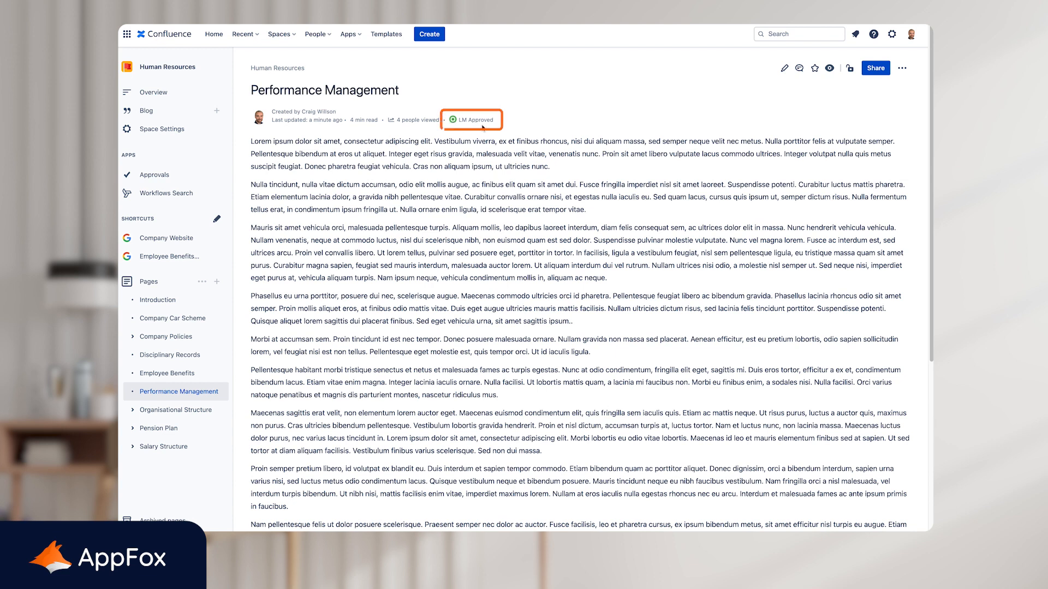
# - Transition the Performance Management page from LM Approved to Revisions
pyautogui.click(473, 120)
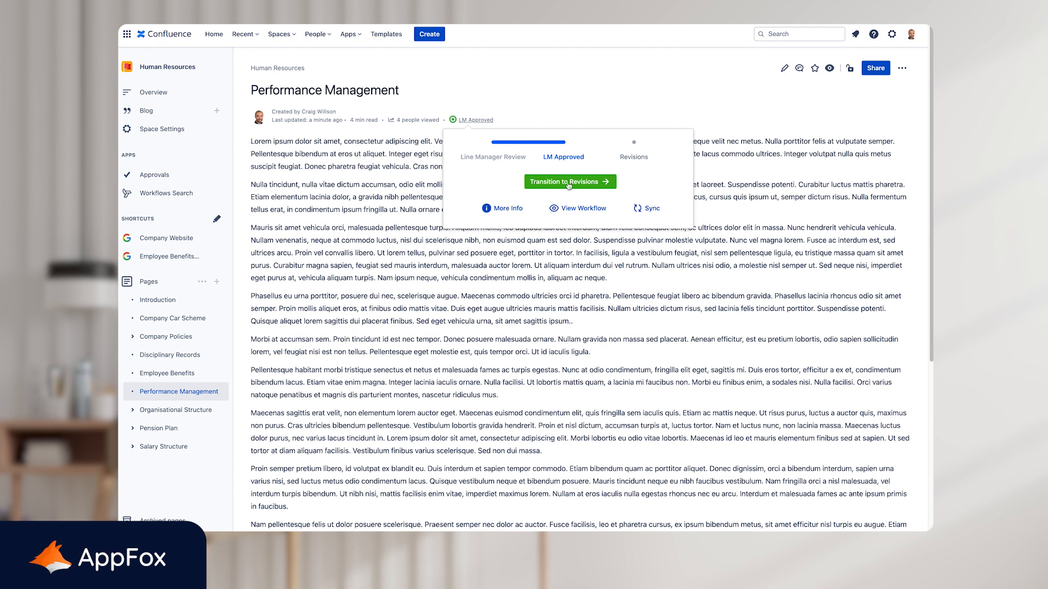
pyautogui.click(569, 181)
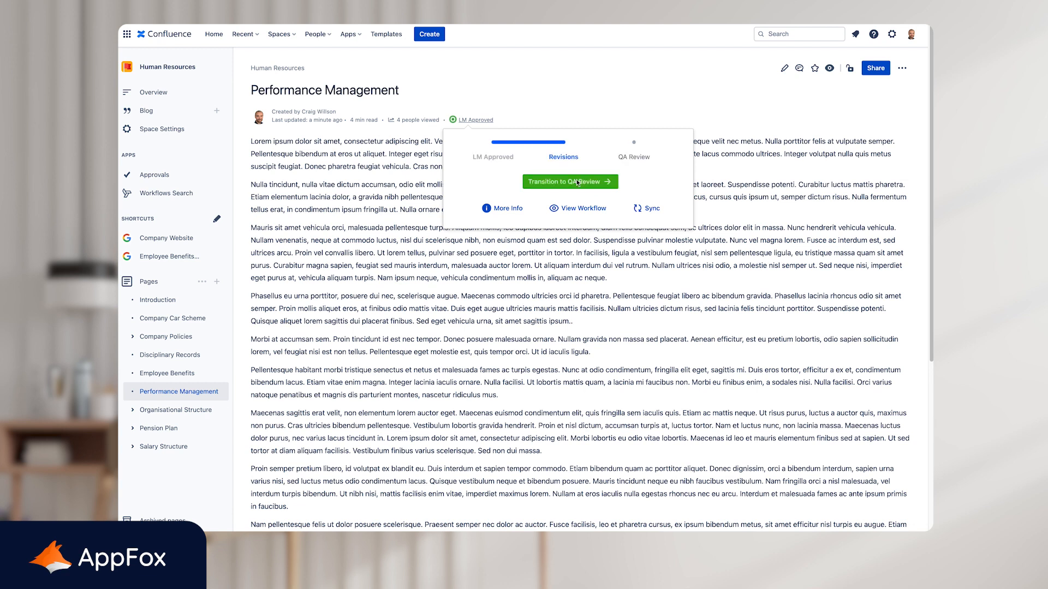
pyautogui.click(567, 181)
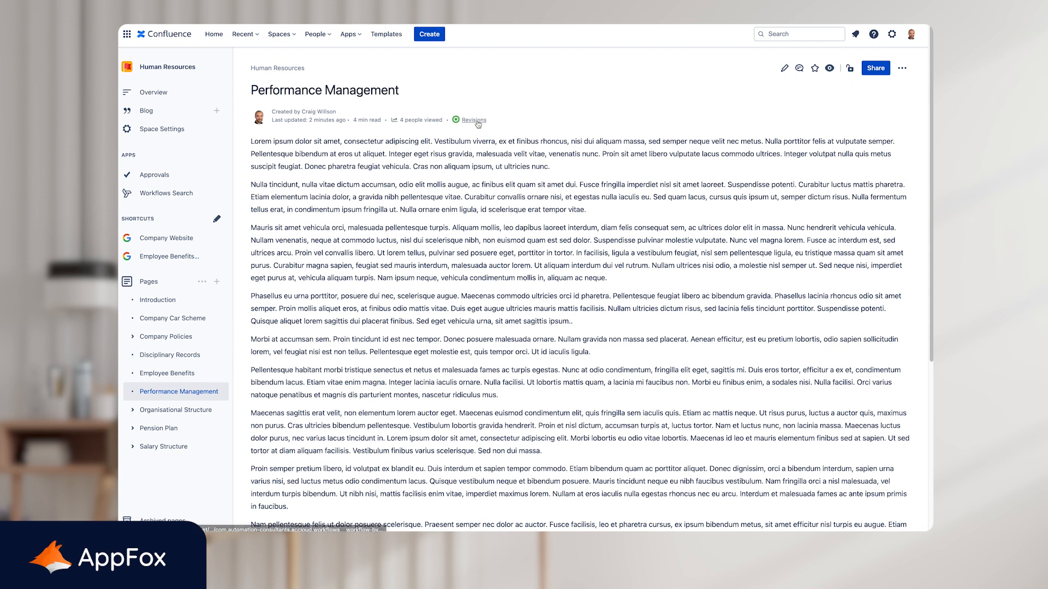
# - Transition the page from Revisions to QA Review with its approvers pending
pyautogui.click(474, 120)
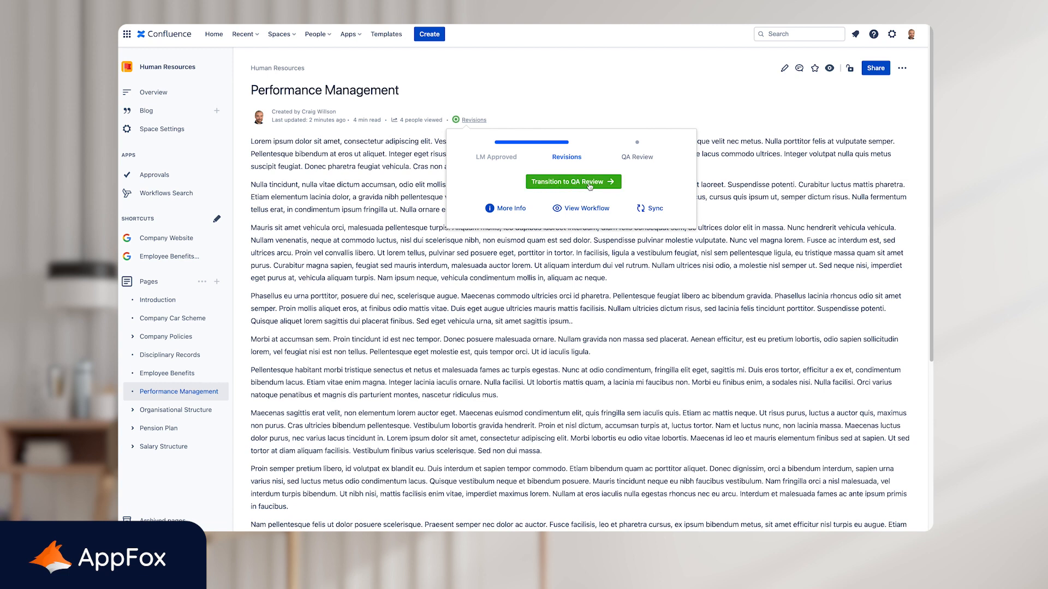
pyautogui.click(573, 182)
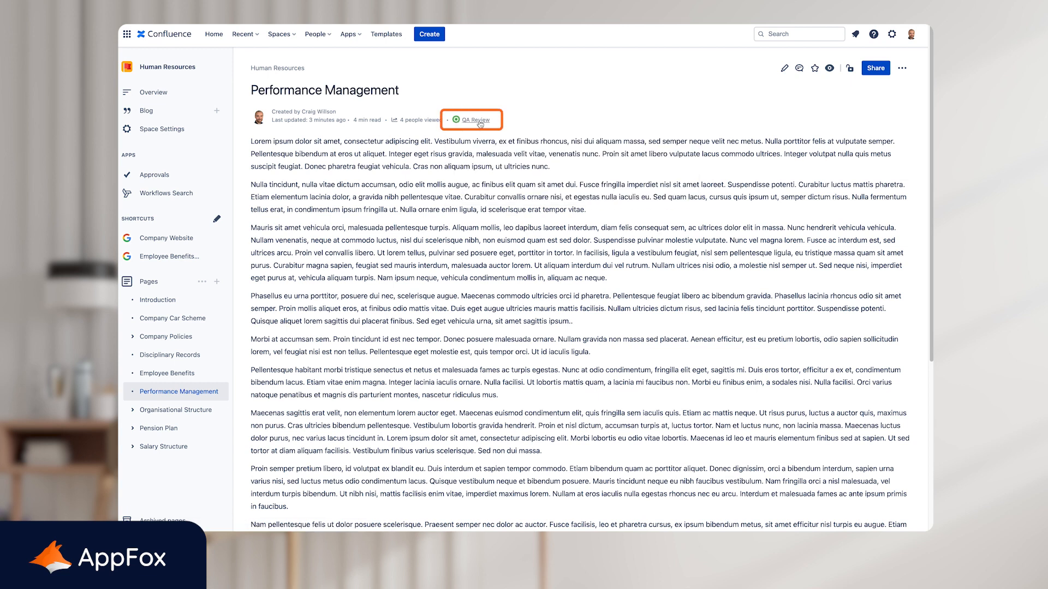
pyautogui.click(476, 120)
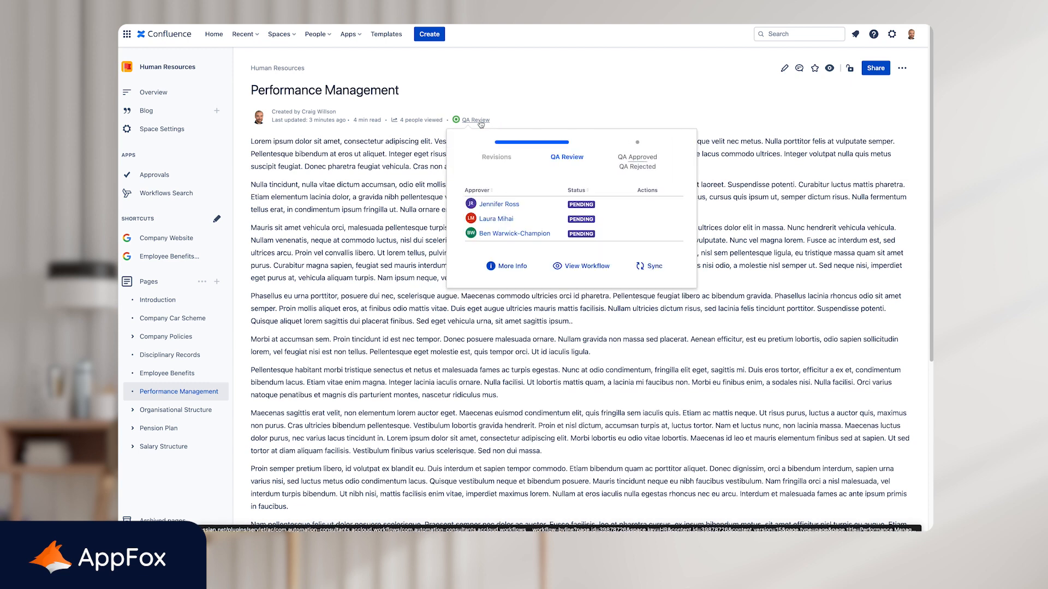
pyautogui.moveTo(469, 128)
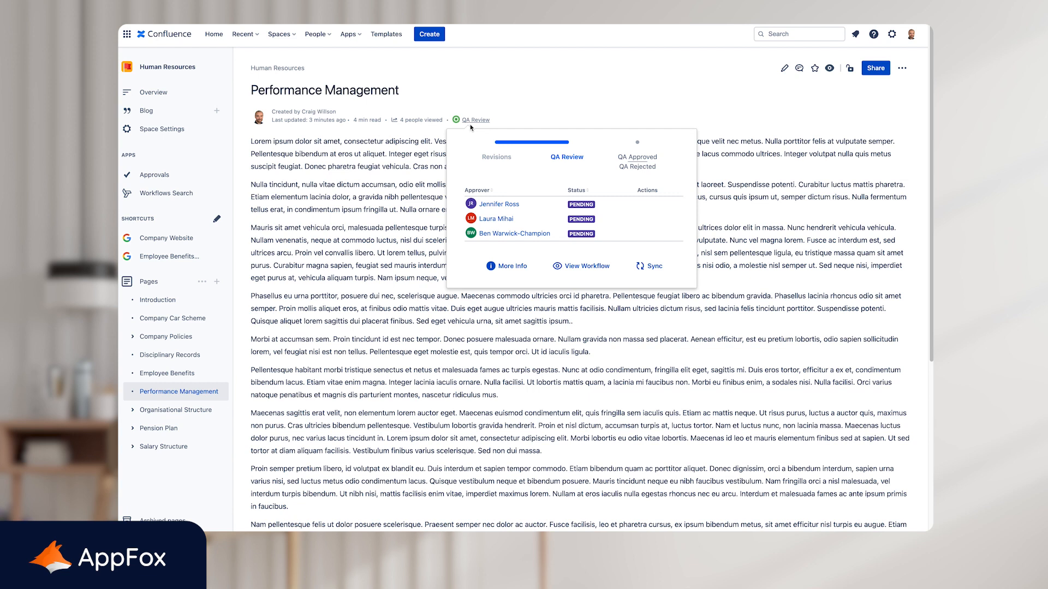
pyautogui.click(470, 128)
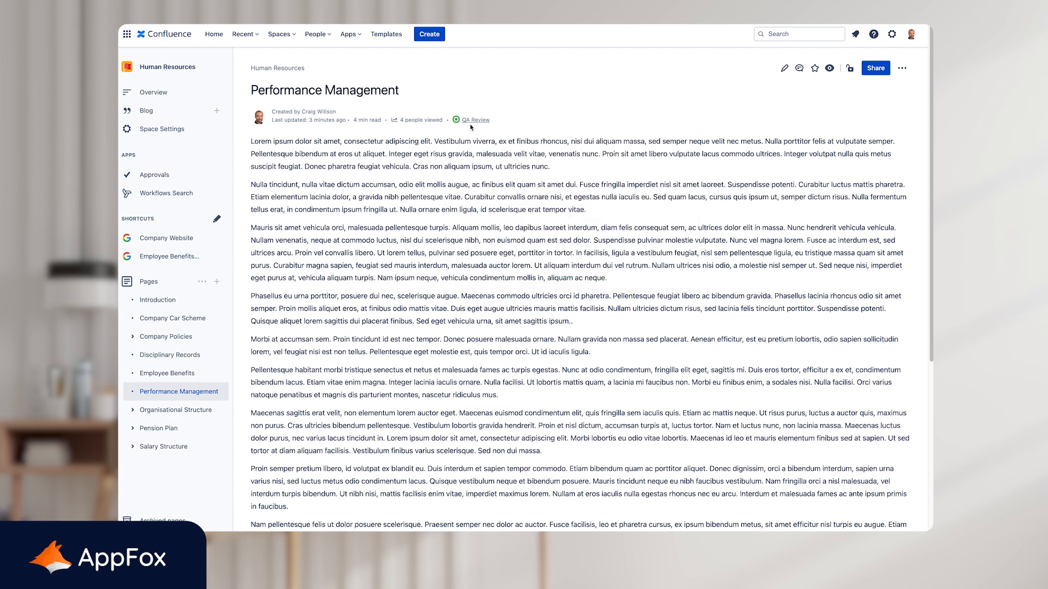